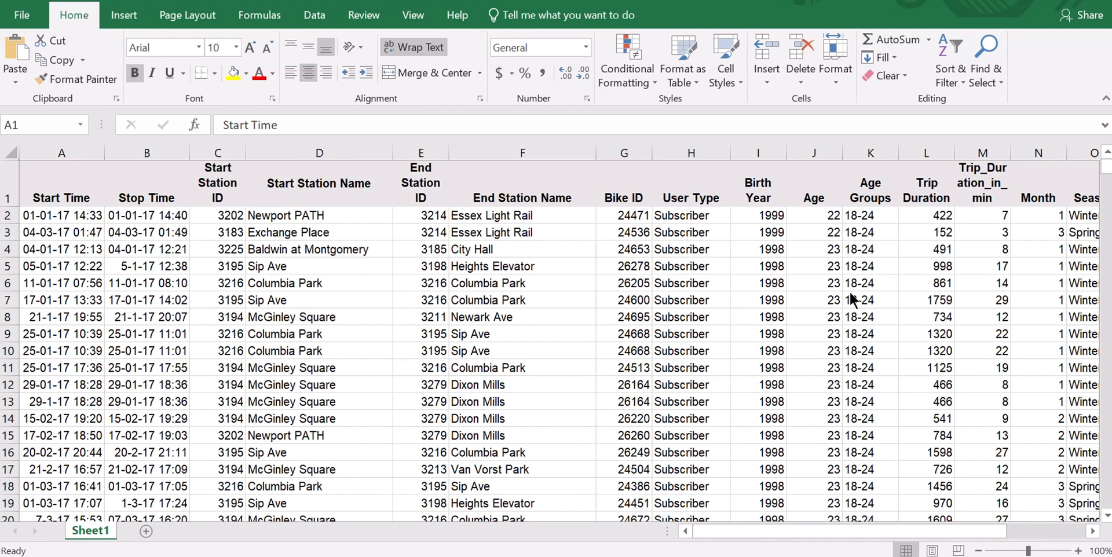
- Select from the first Stop Time entry in B2 and extend down toward row 474
scroll(down, 3)
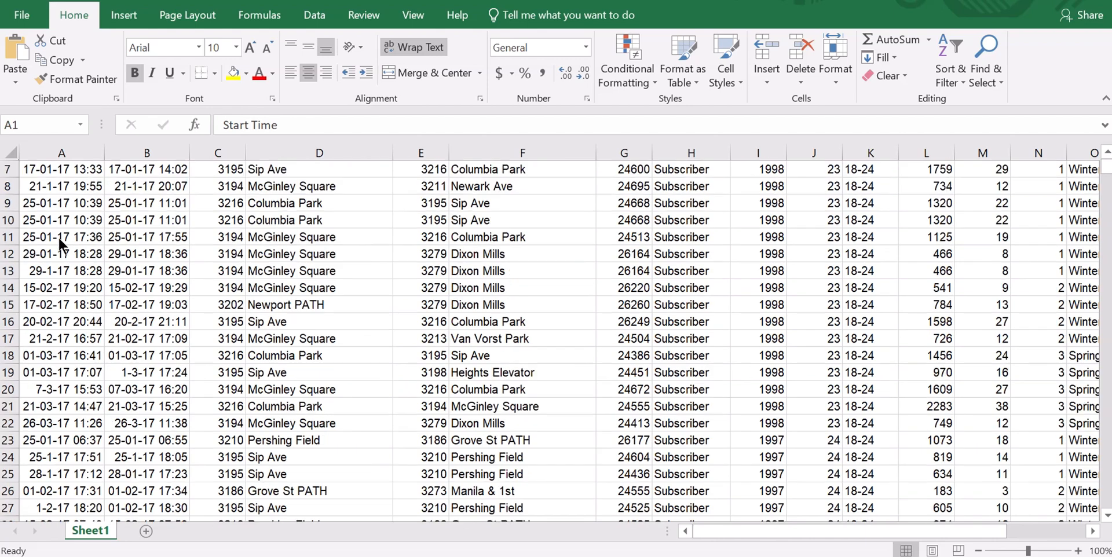
scroll(down, 3)
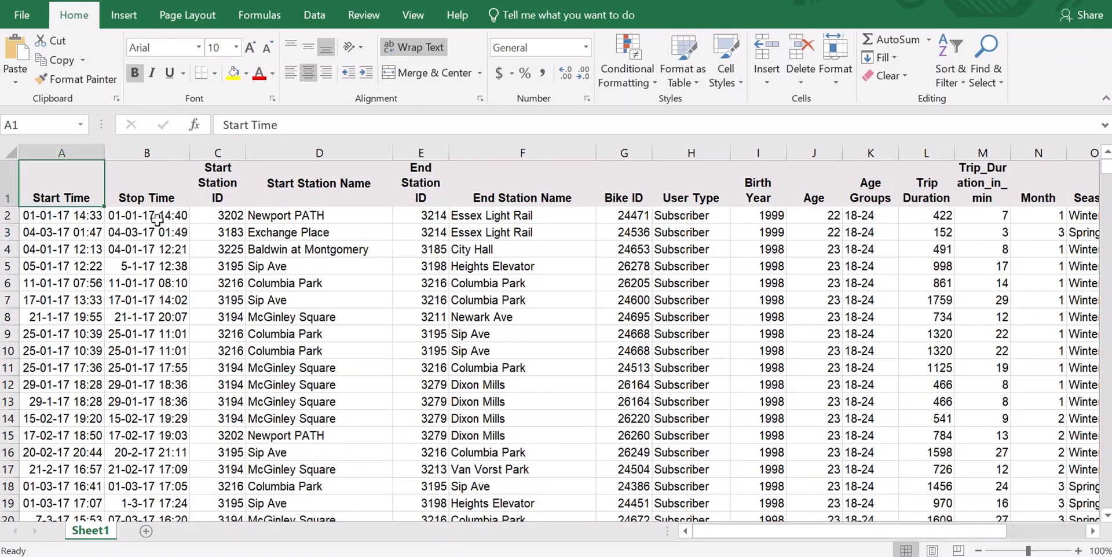
click(148, 216)
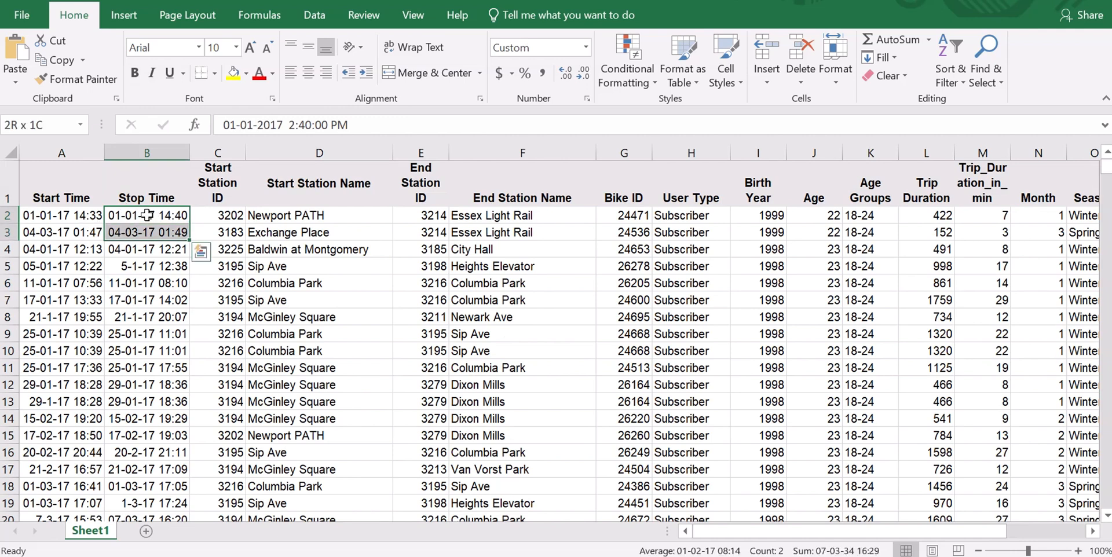
scroll(down, 3)
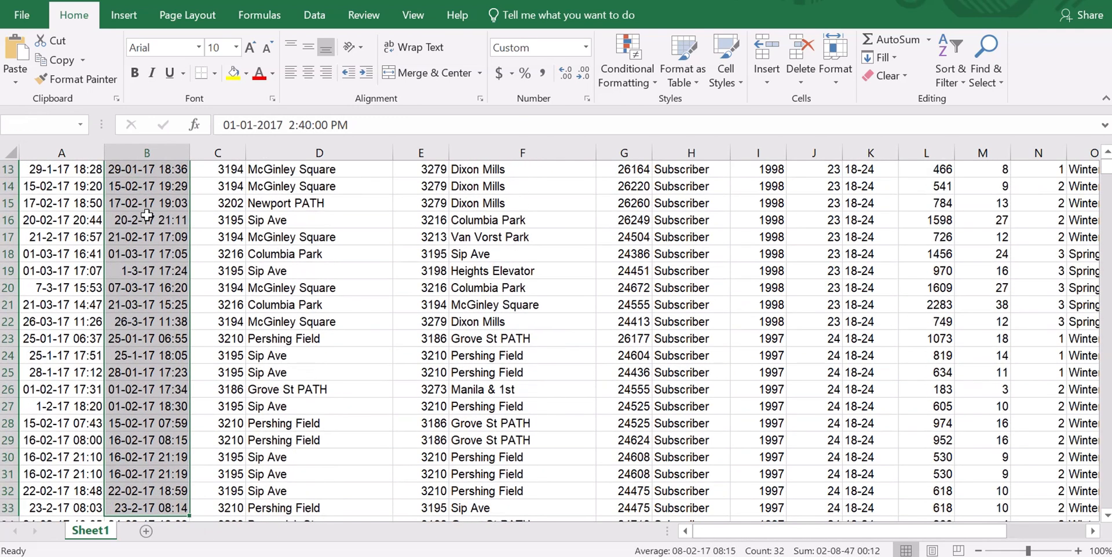
scroll(down, 3)
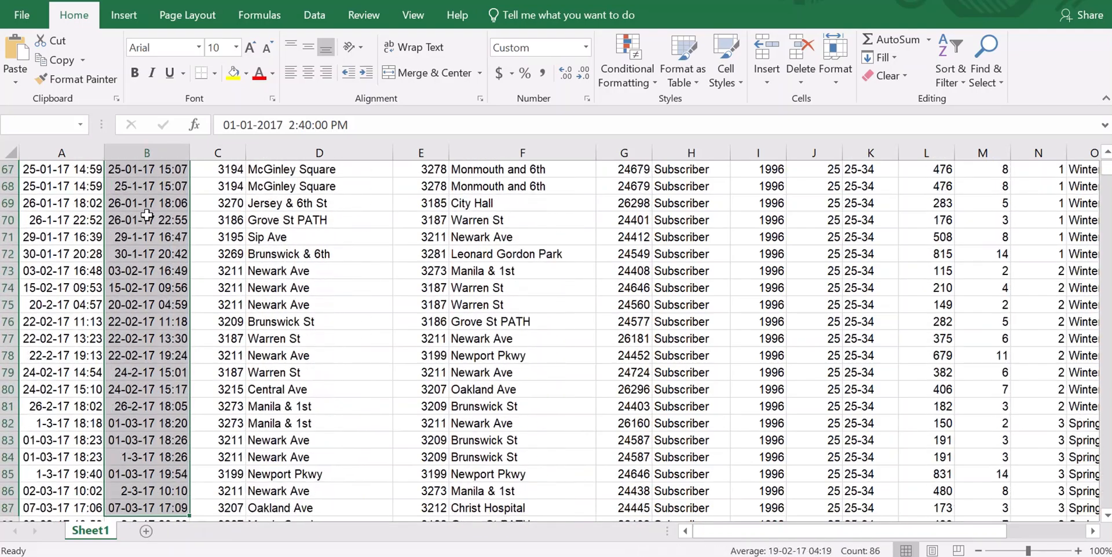
scroll(down, 3)
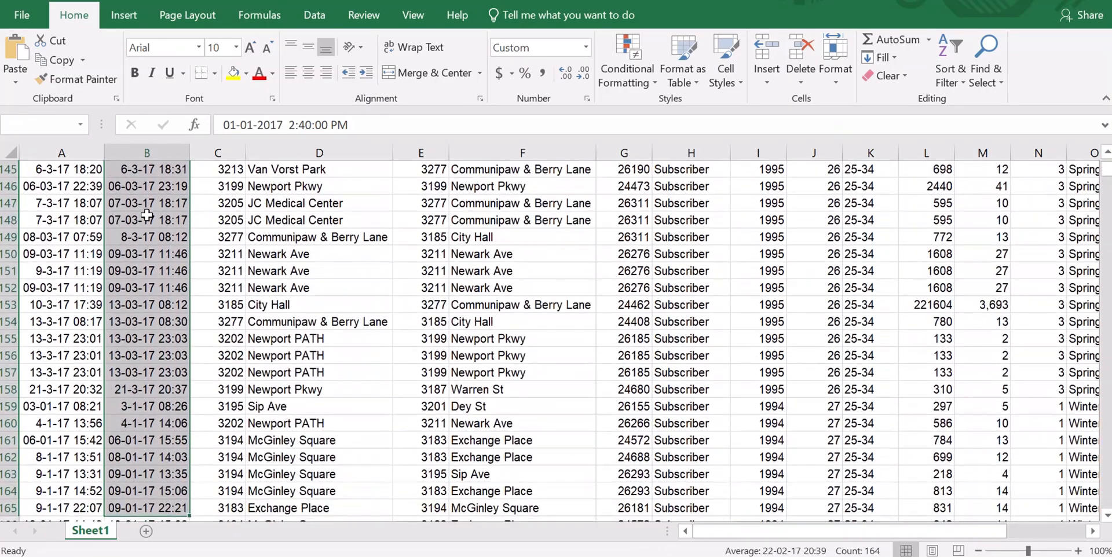
scroll(down, 3)
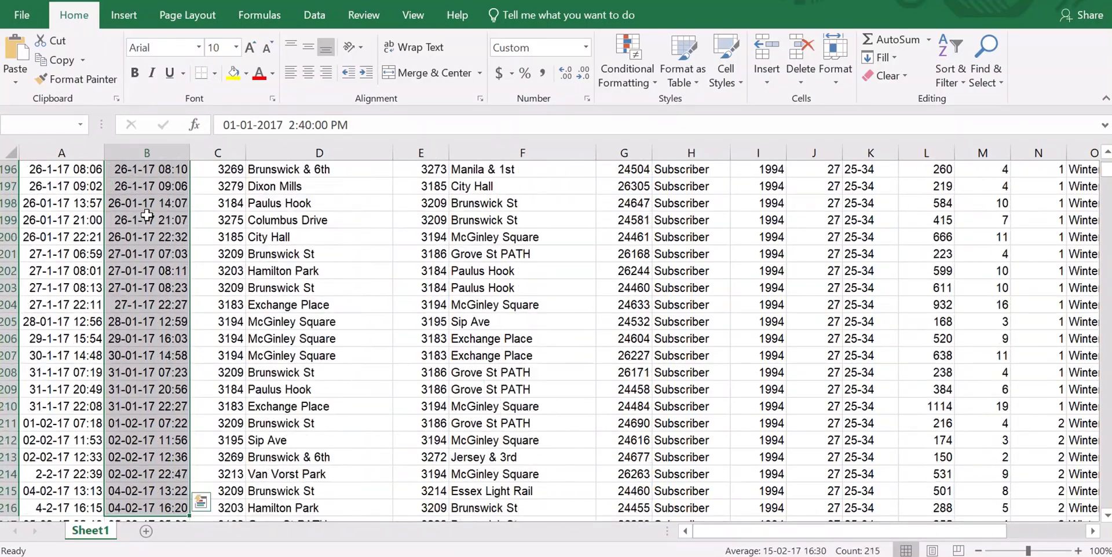
scroll(down, 3)
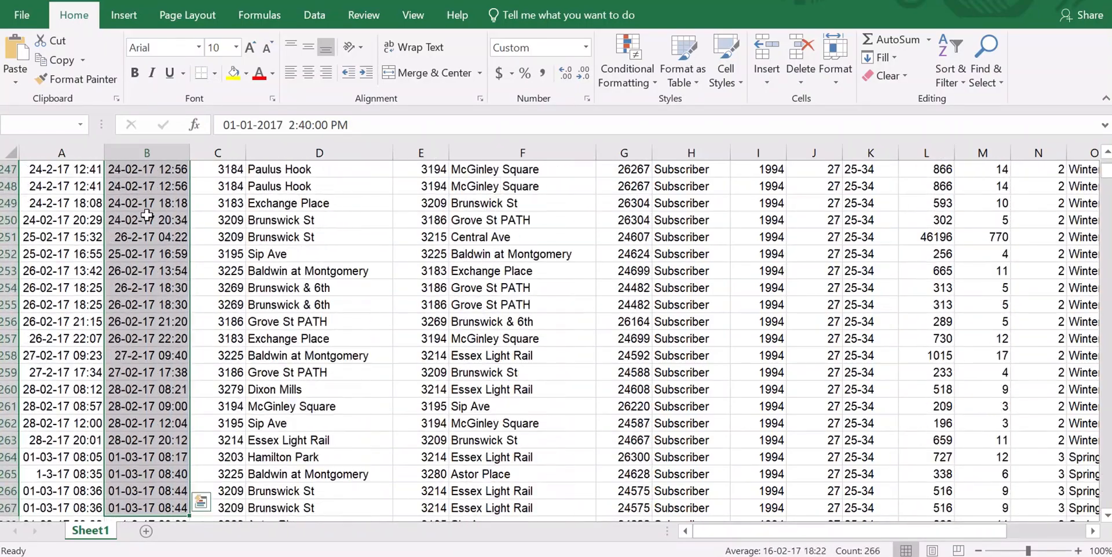
scroll(down, 3)
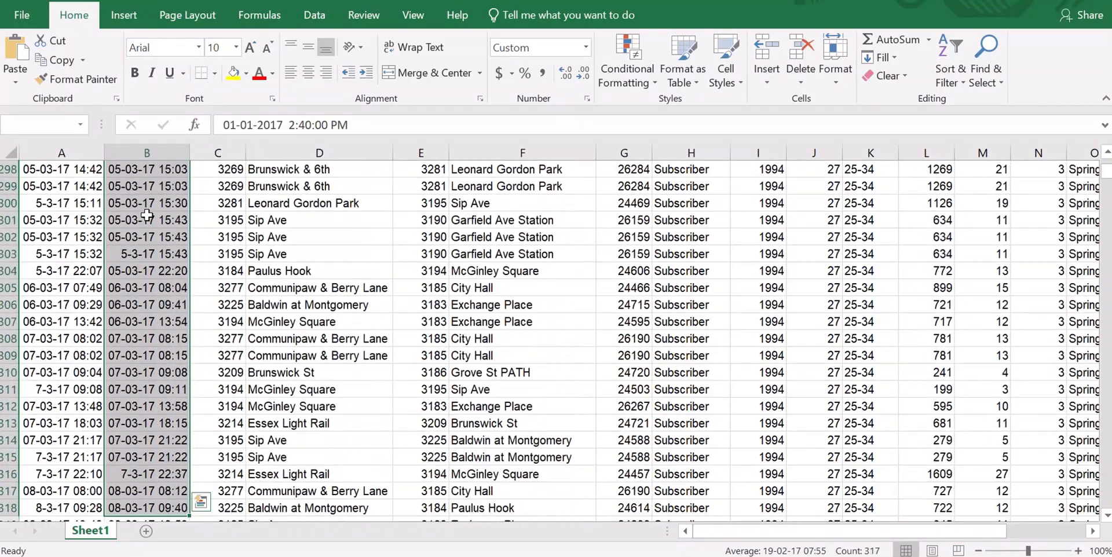
scroll(down, 3)
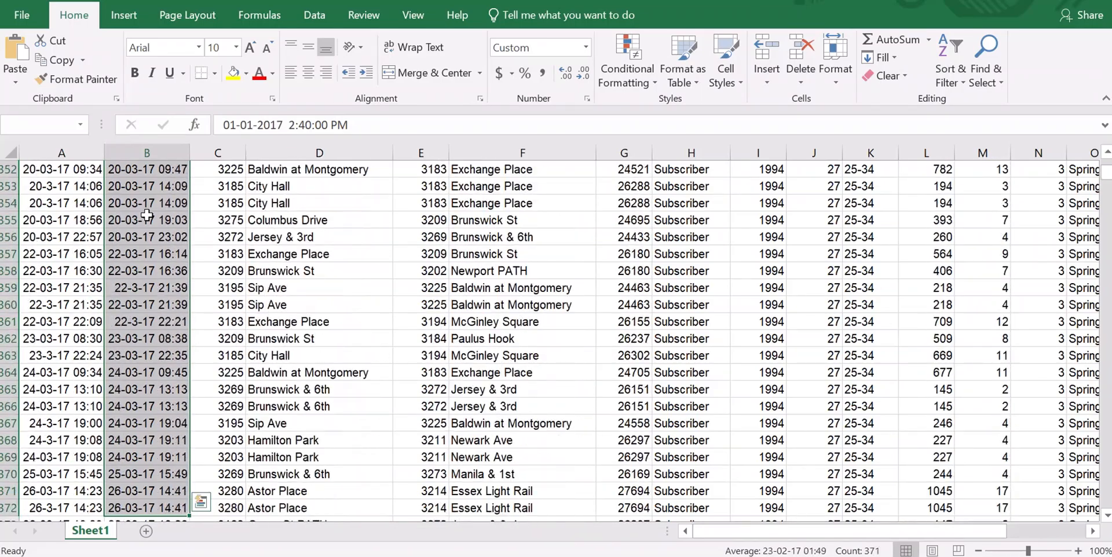
scroll(down, 3)
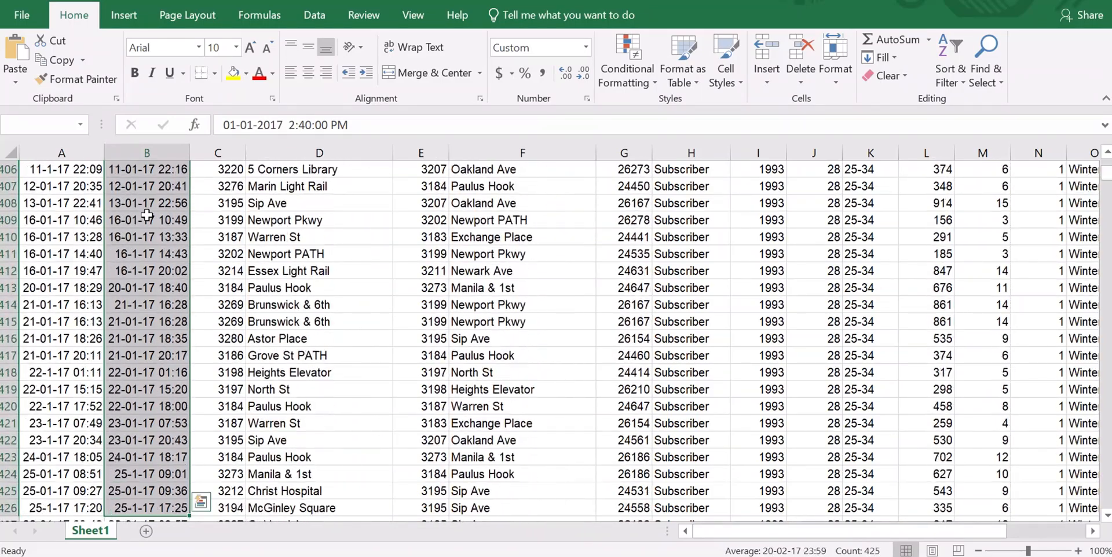
scroll(down, 3)
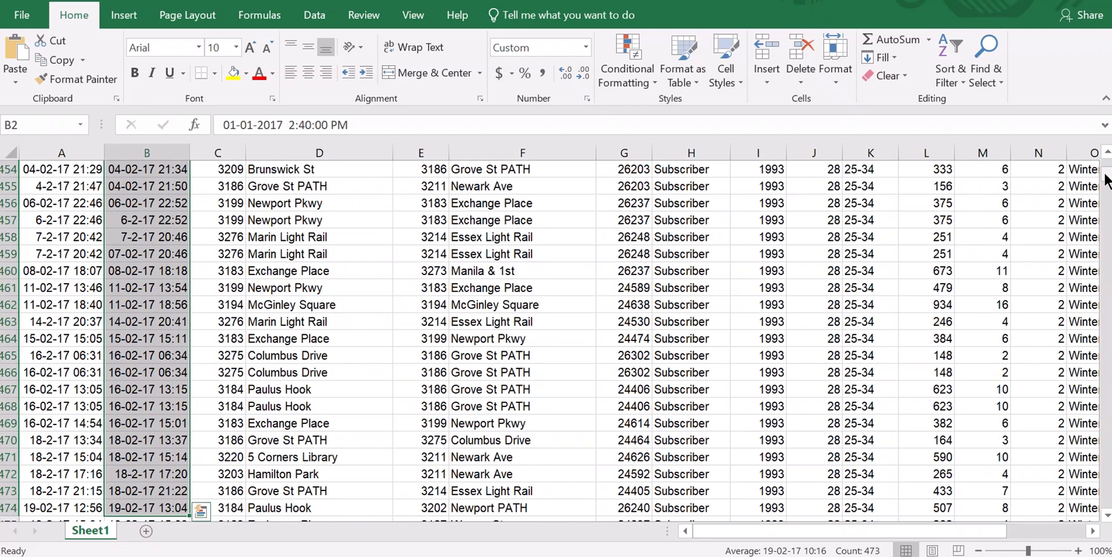
scroll(down, 3)
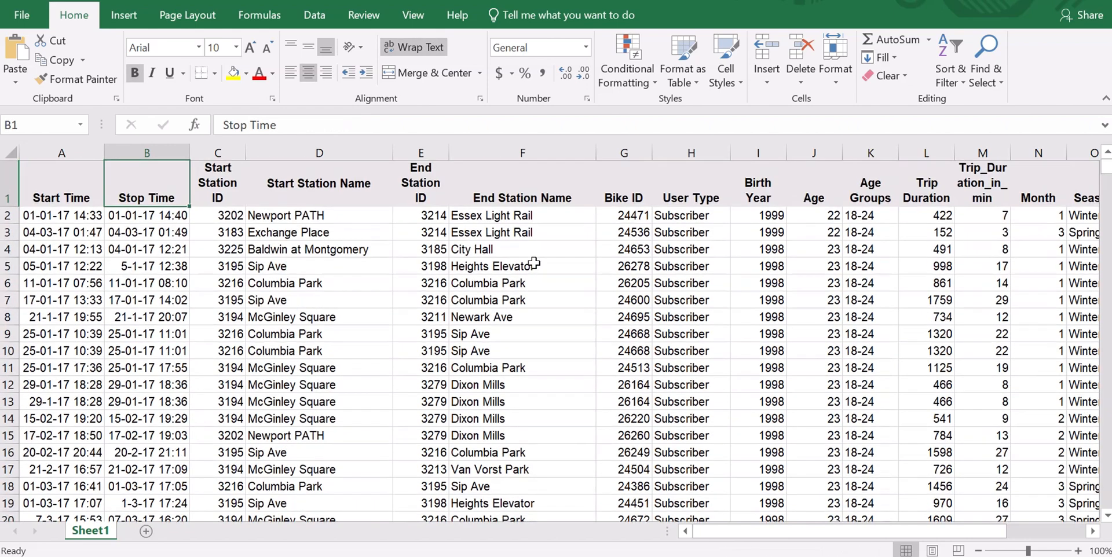
- Collapse the selection to cell B2, the first Stop Time value (1 January 2017, 2:40 PM)
click(147, 216)
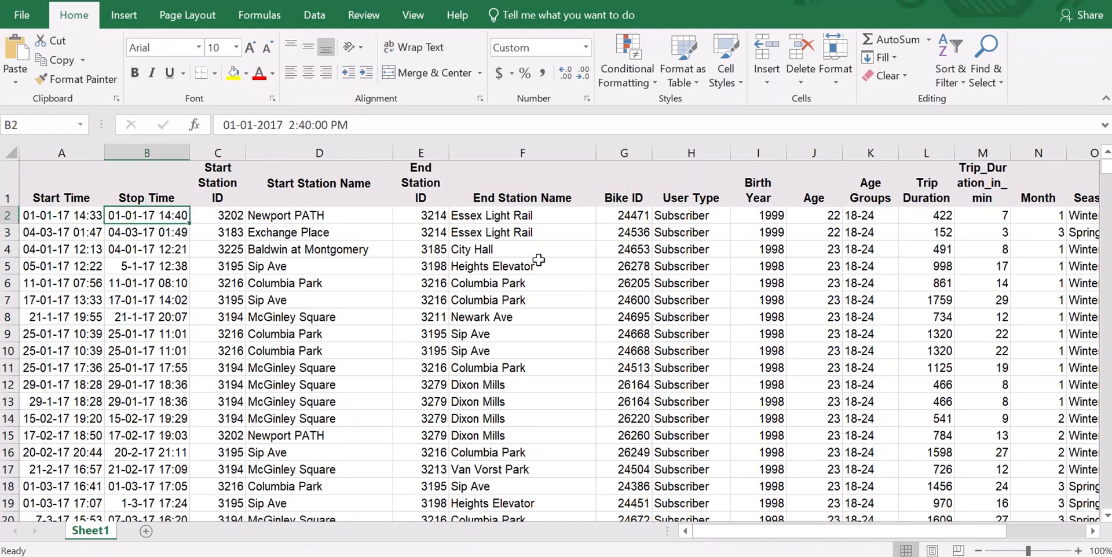
mouse_move(758, 496)
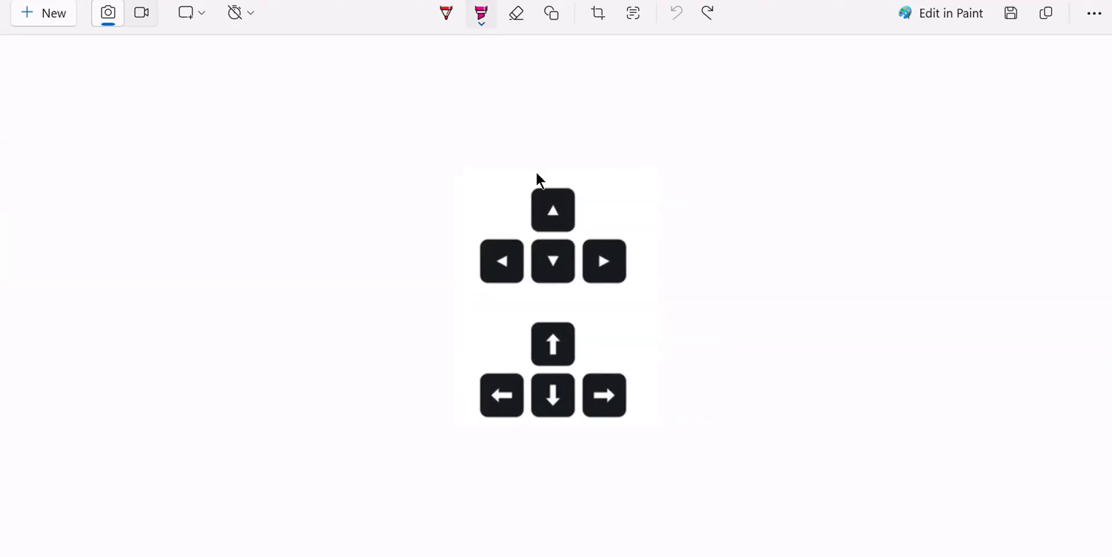
mouse_move(527, 122)
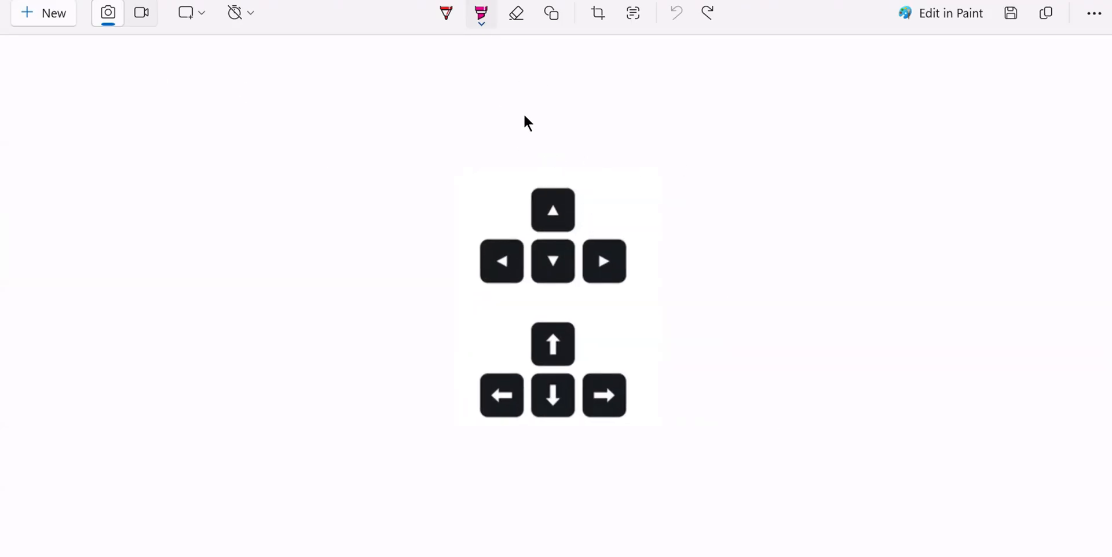
- Circle the upper set of arrow keys with the pink pen
drag(525, 142, 677, 173)
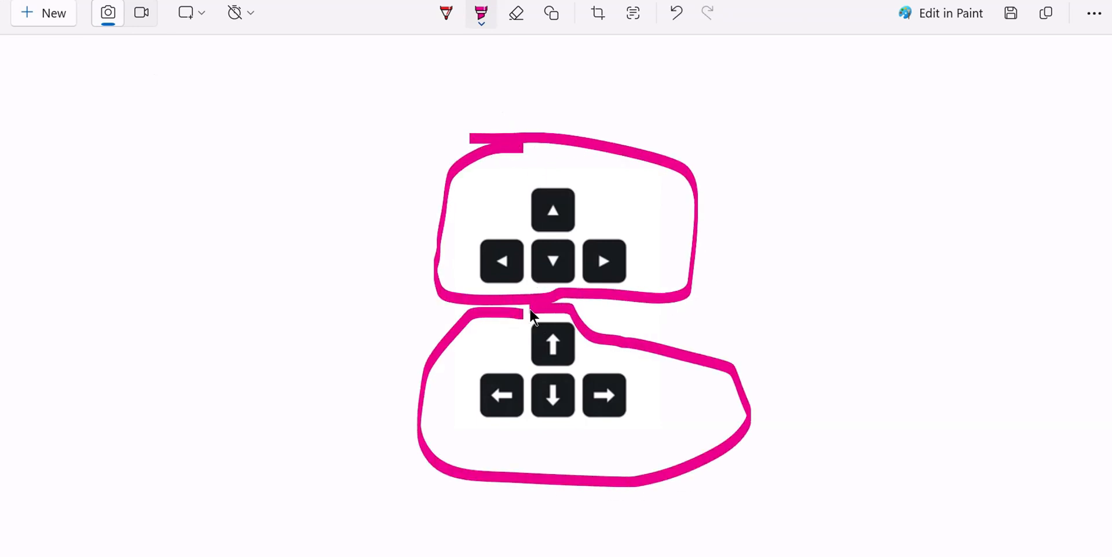
mouse_move(628, 298)
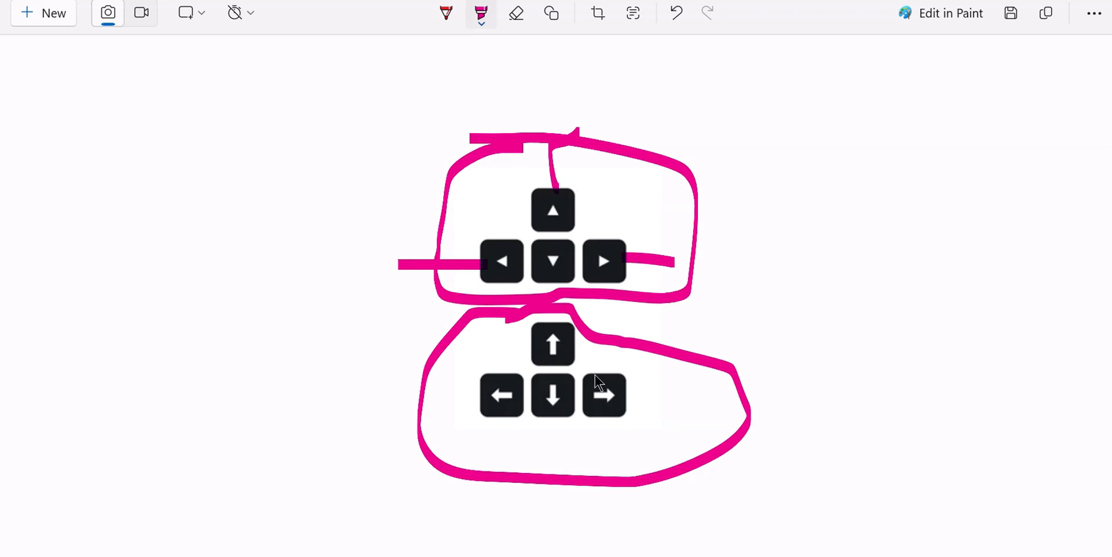
mouse_move(599, 357)
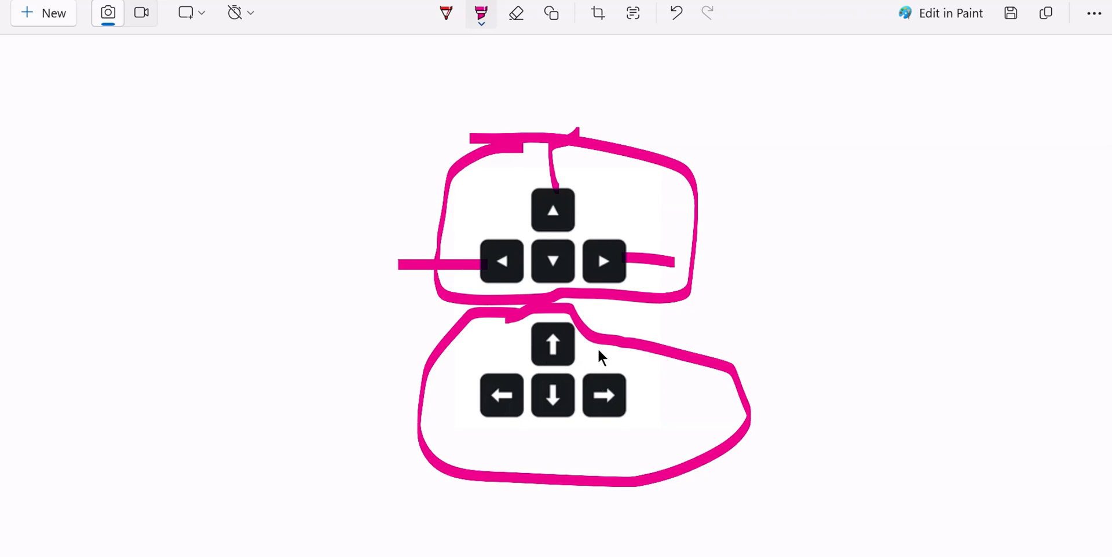
mouse_move(521, 223)
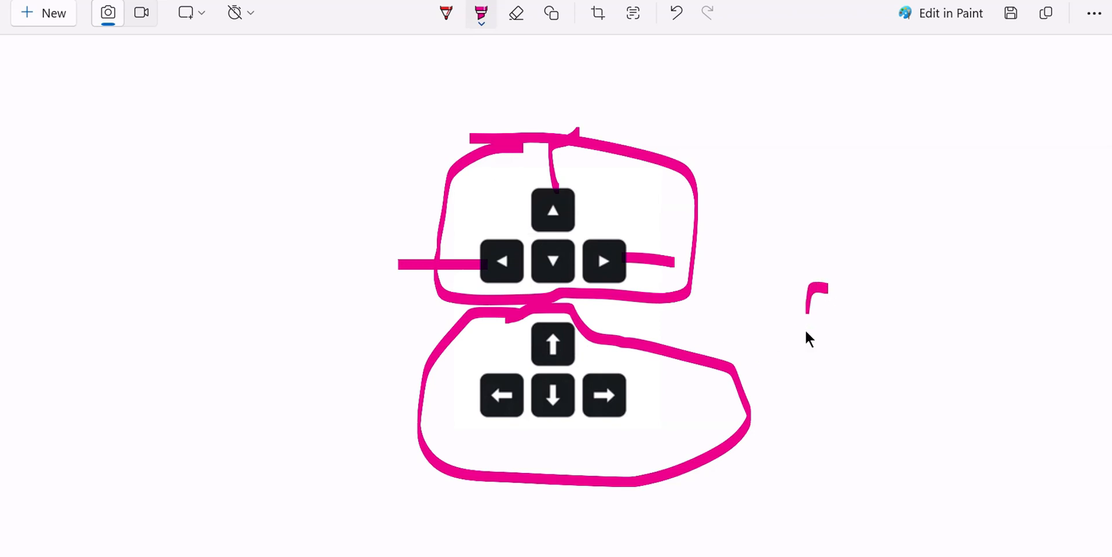
- Handwrite 'ctrl' in pink to the right of the arrow-key picture
drag(815, 305, 936, 327)
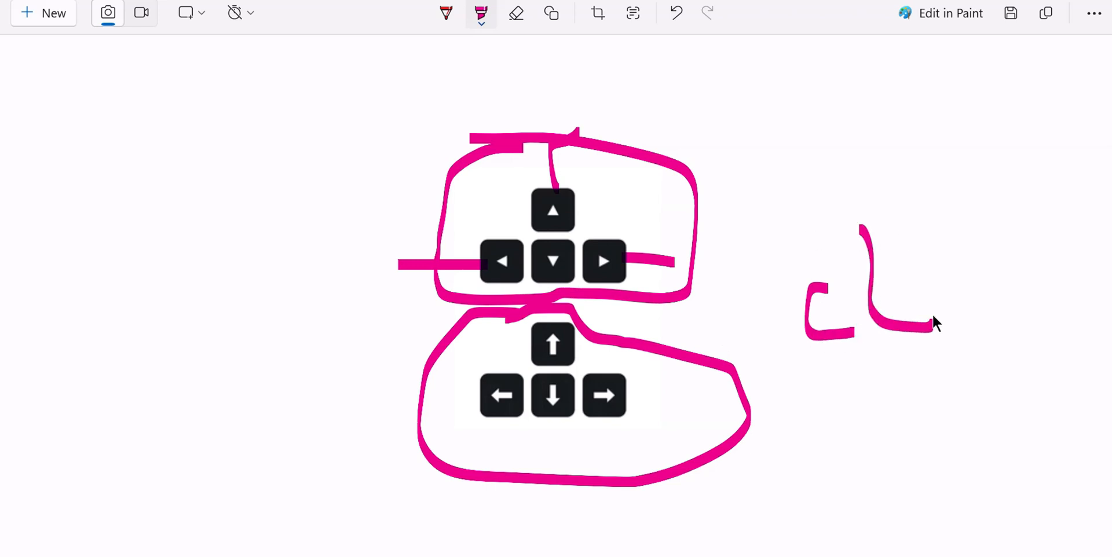
drag(858, 284, 957, 270)
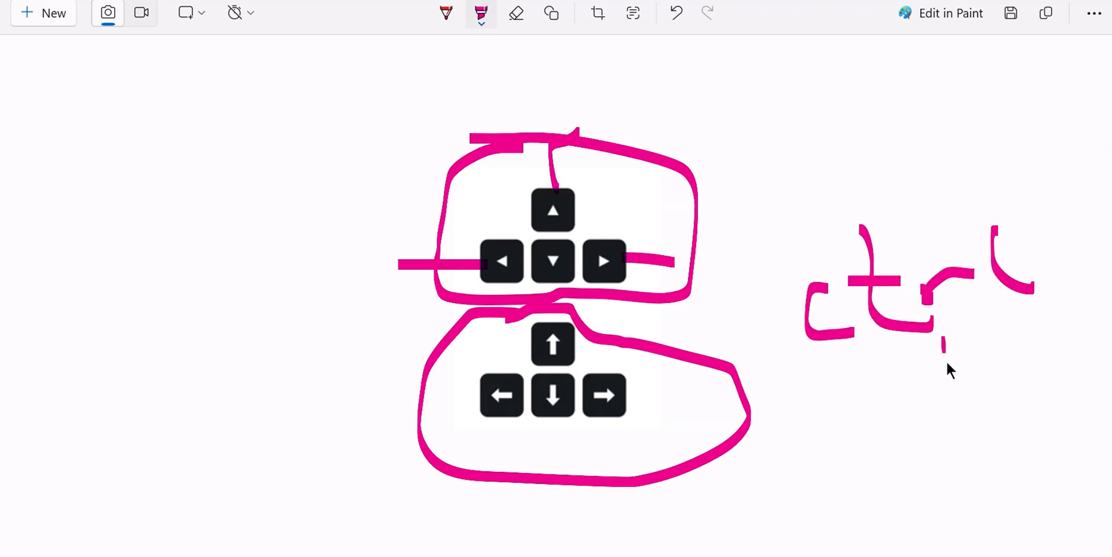
drag(953, 341, 953, 435)
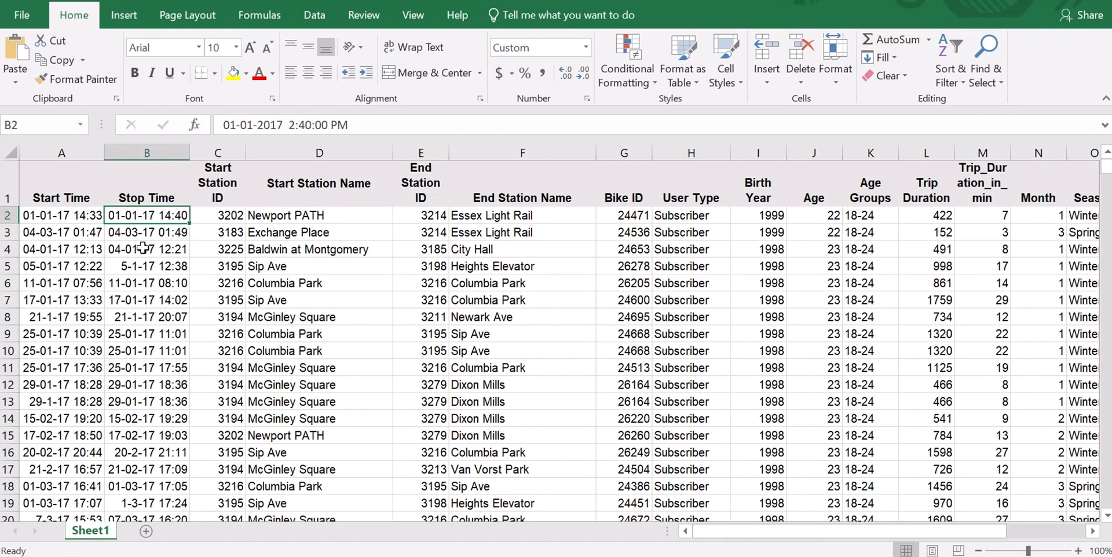
- Jump down the Stop Time column to the last record in row 20401
key(ctrl)
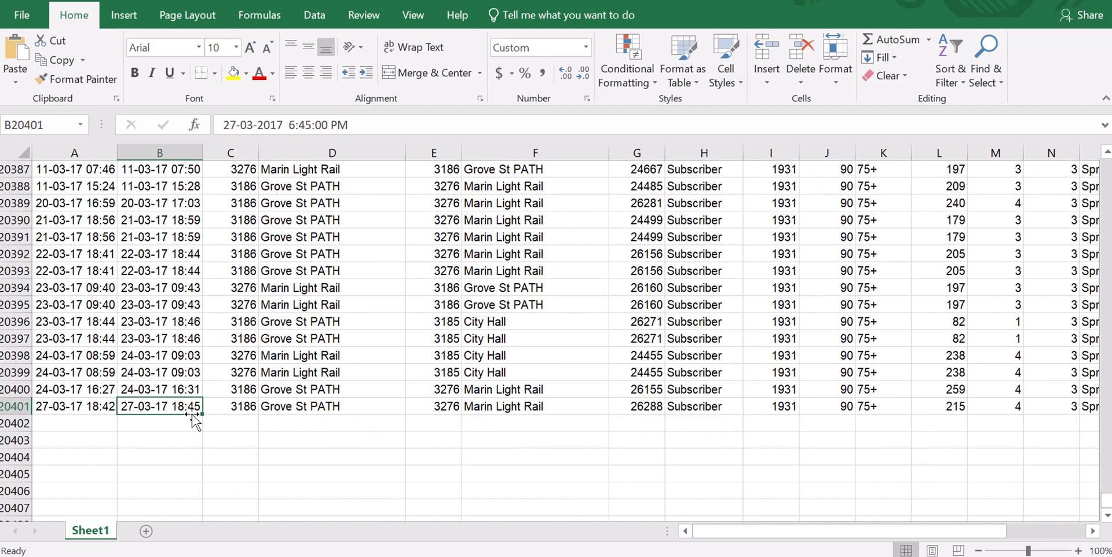
mouse_move(39, 410)
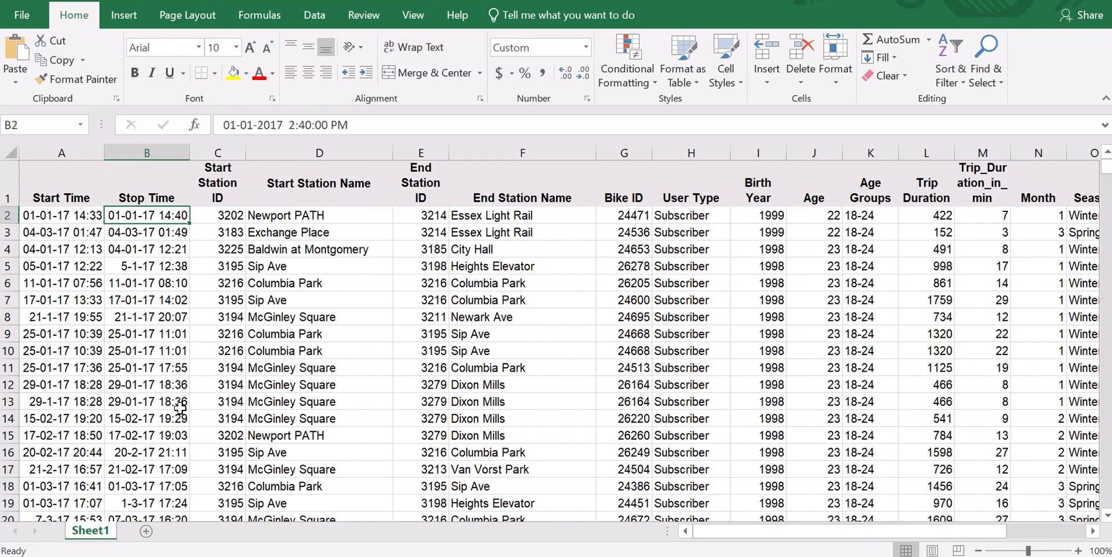
click(147, 231)
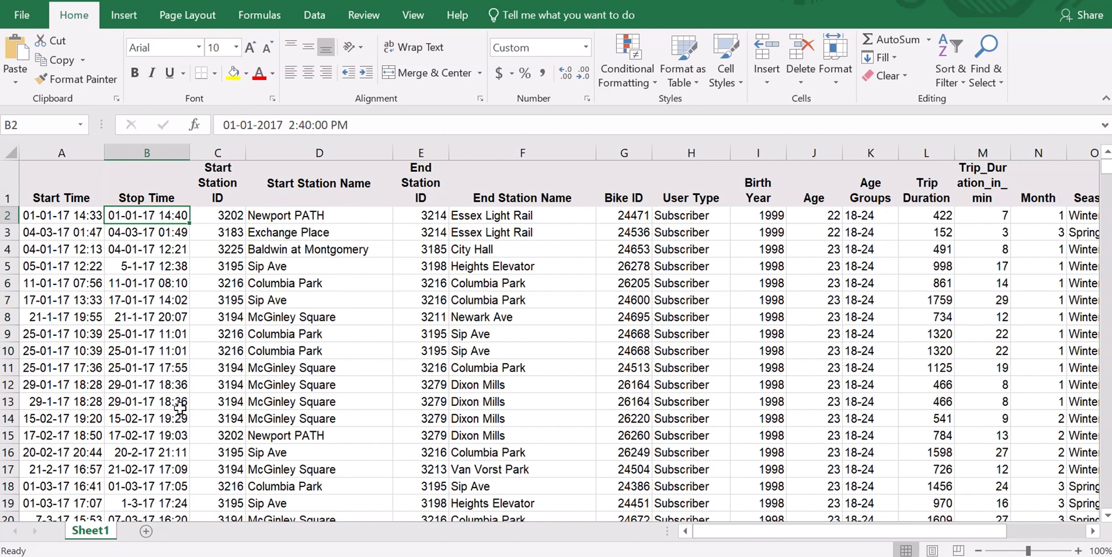
click(147, 231)
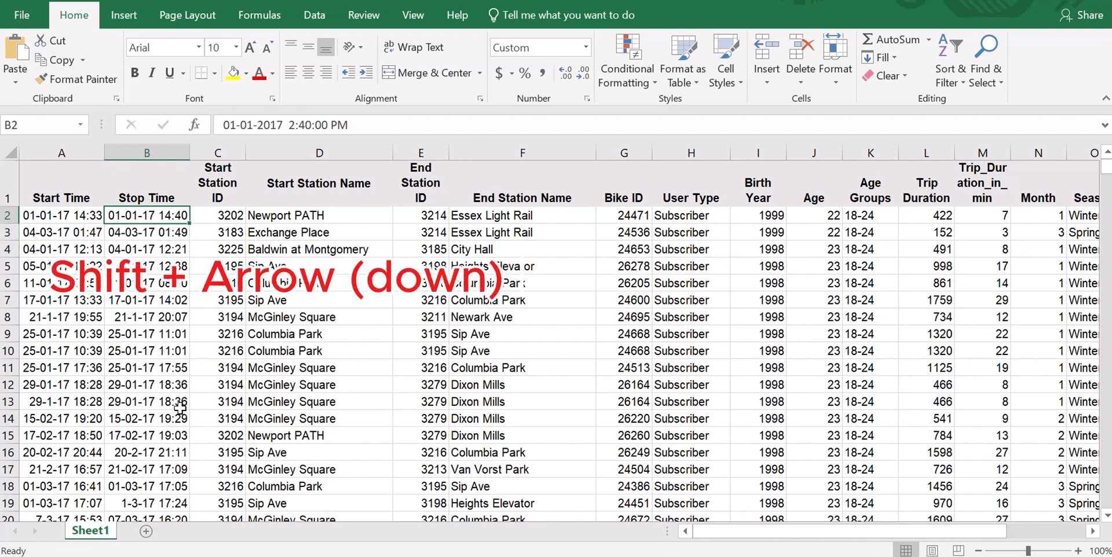
- Extend the Stop Time selection from B2 down to the last record, B20401
key(shift+Down)
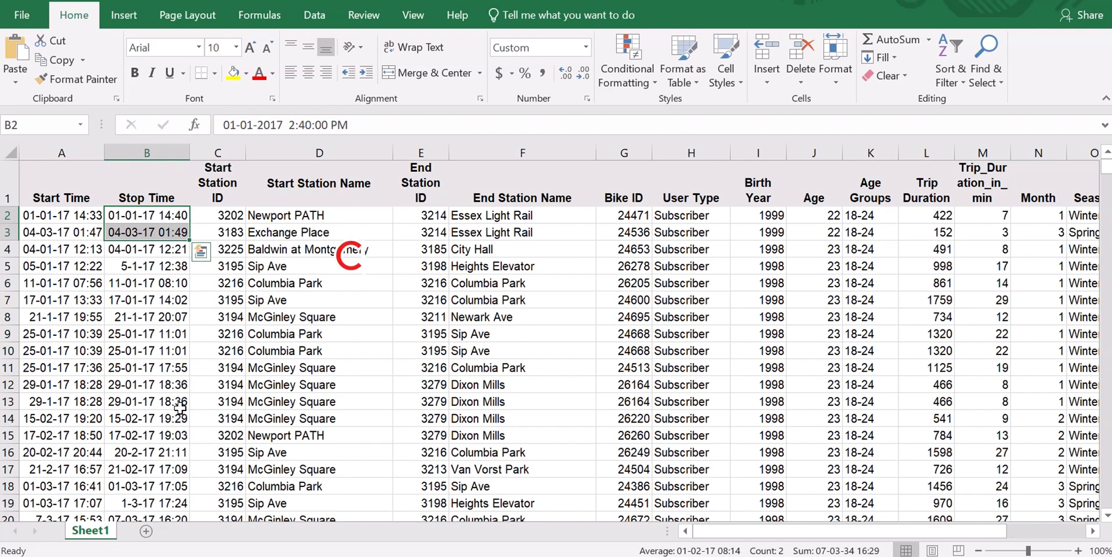
key(Ctrl+Down)
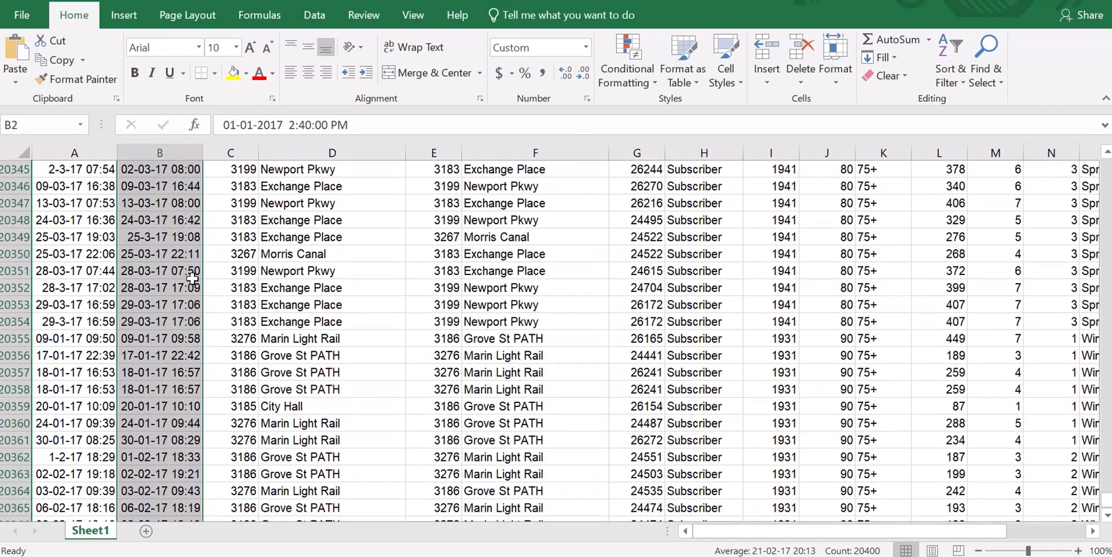
- From B20401 jump to the column top, then reselect Stop Time B2 through B20401
scroll(down, 3)
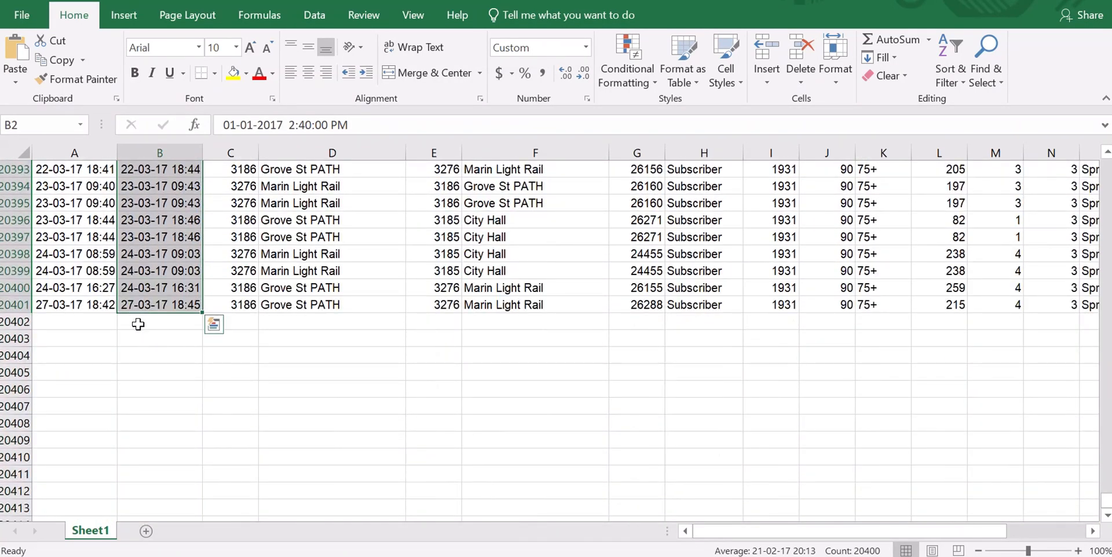
click(159, 321)
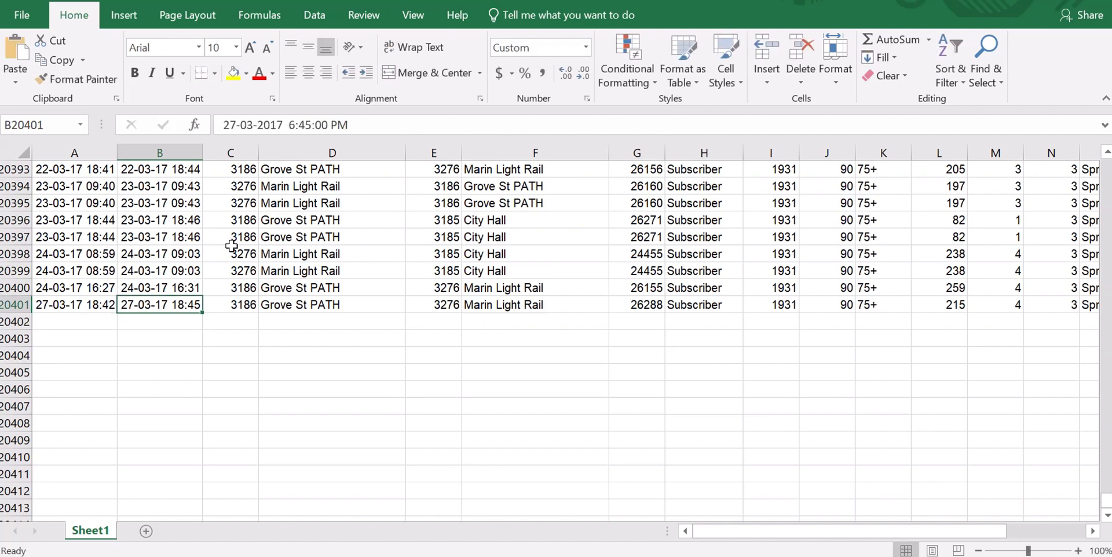
key(ctrl+Home)
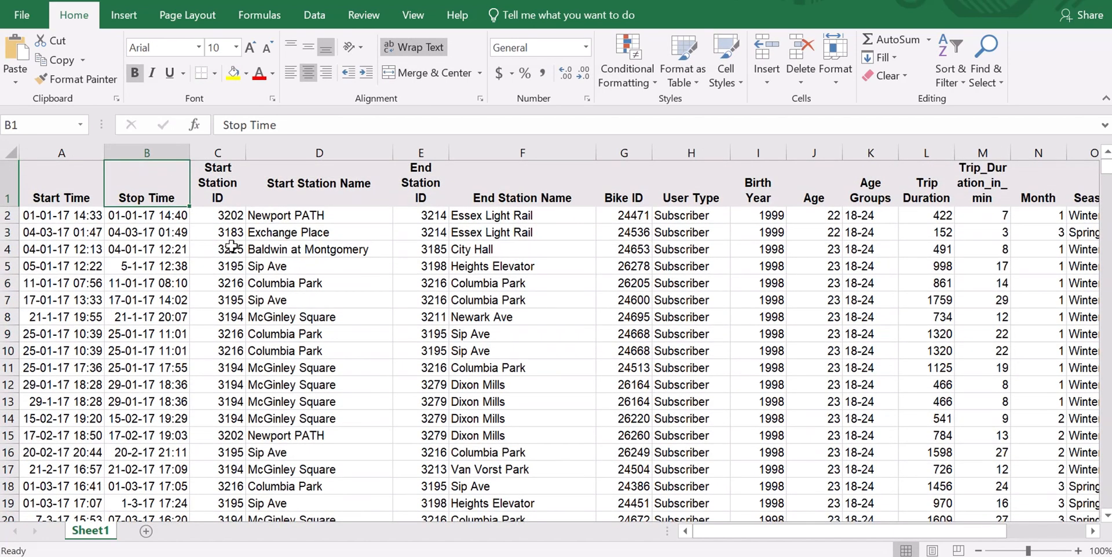
click(146, 215)
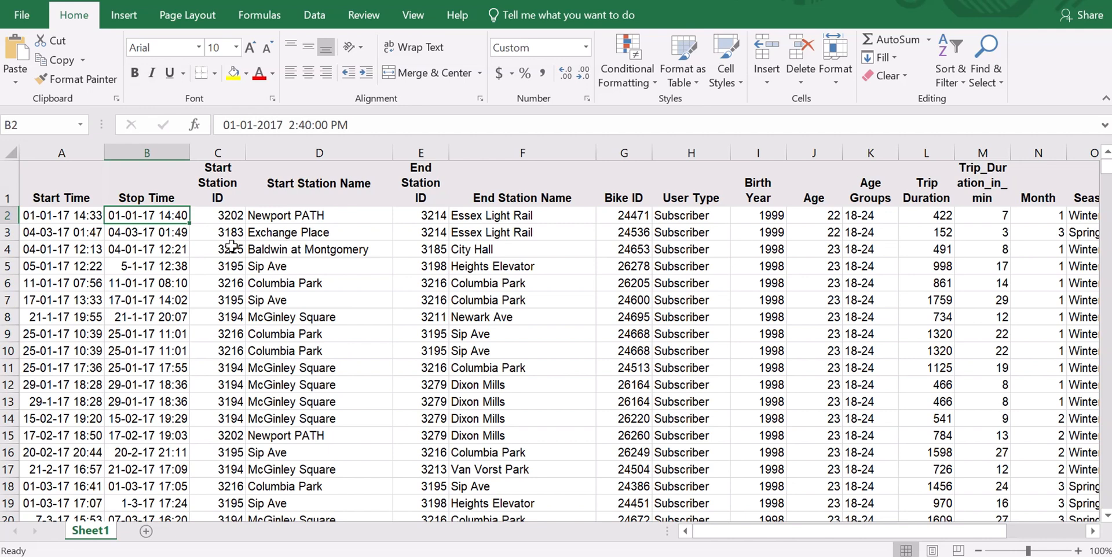
drag(146, 216, 146, 232)
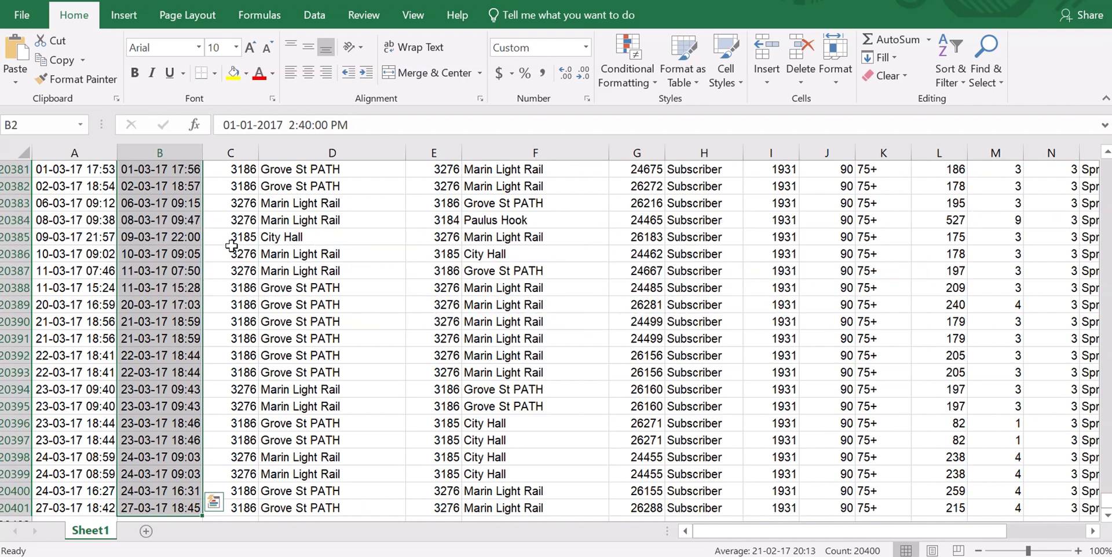
mouse_move(594, 353)
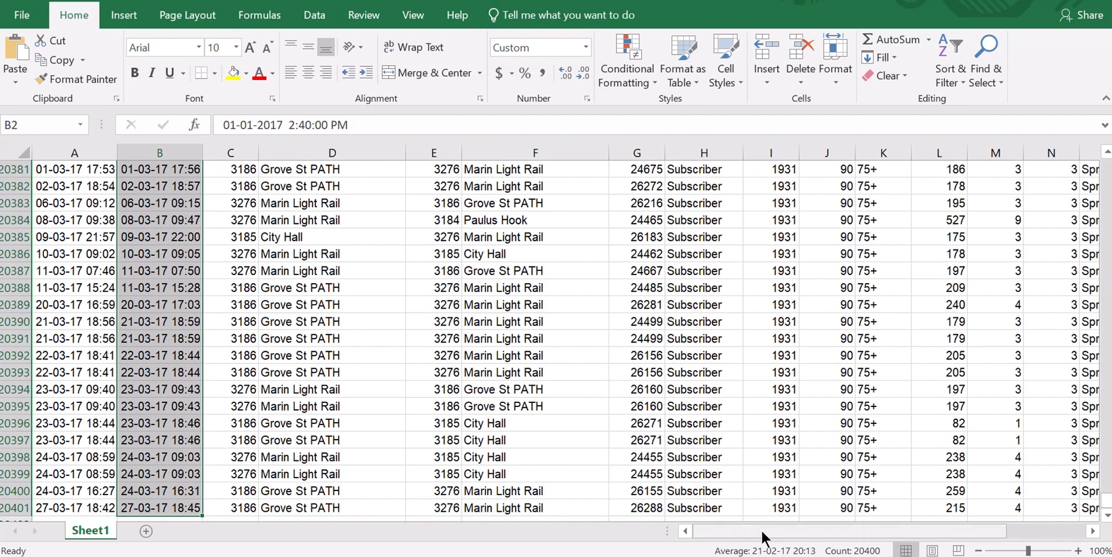
- Jump to the top of the right-hand columns and select the Weekday header in Q1
scroll(right, 3)
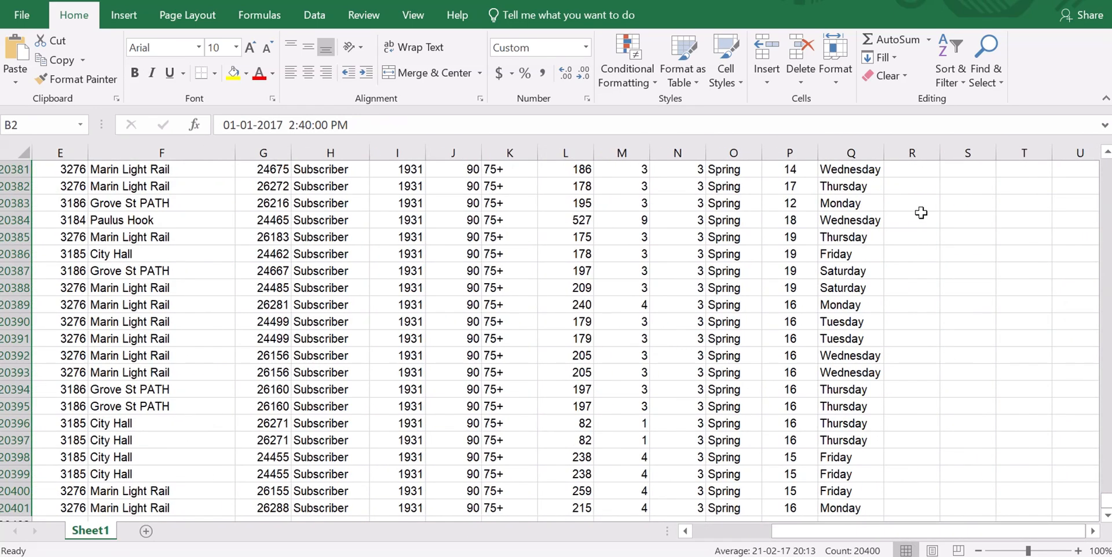
mouse_move(747, 215)
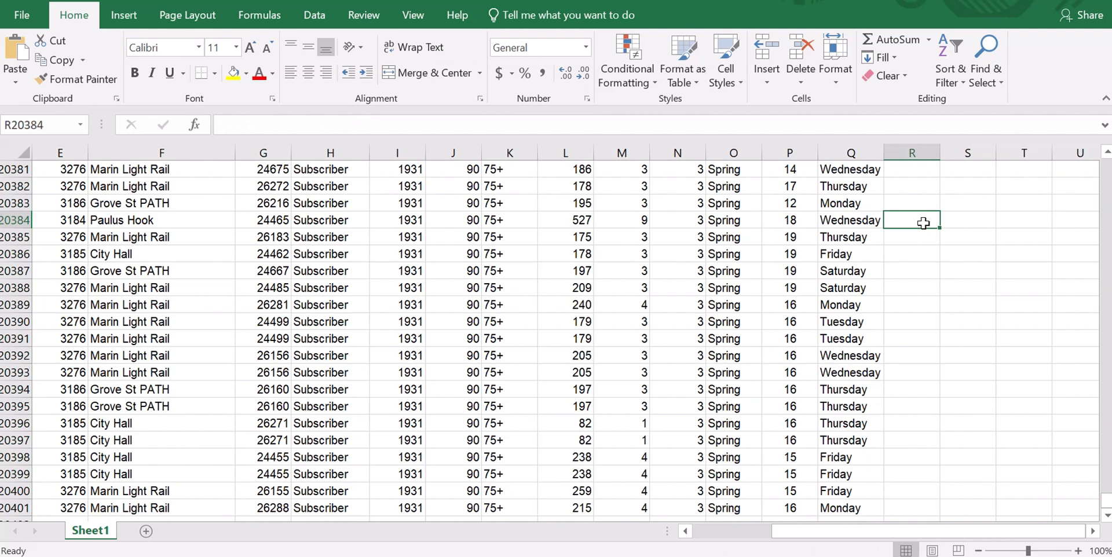
mouse_move(931, 278)
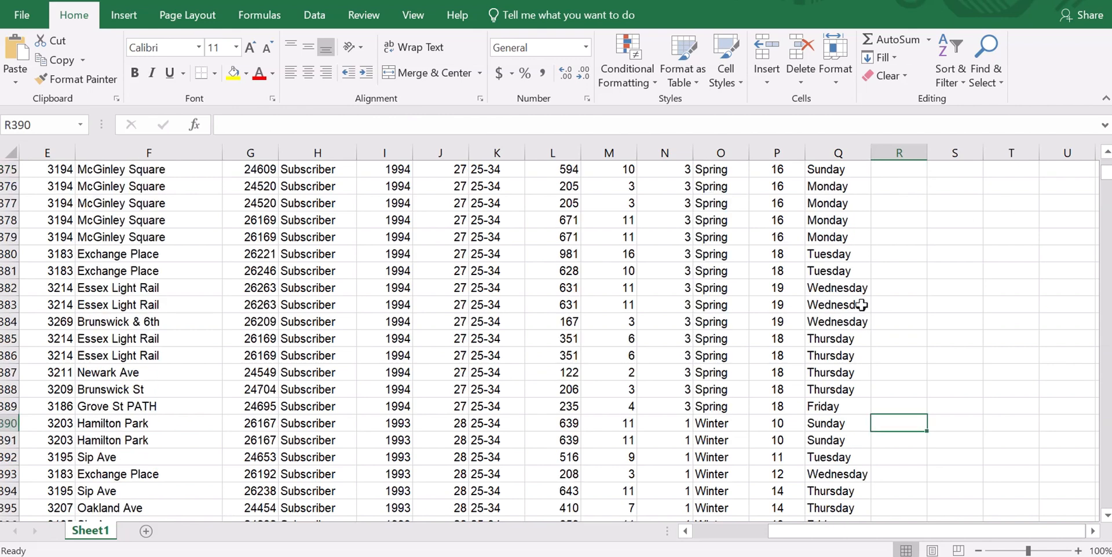
key(ctrl+Home)
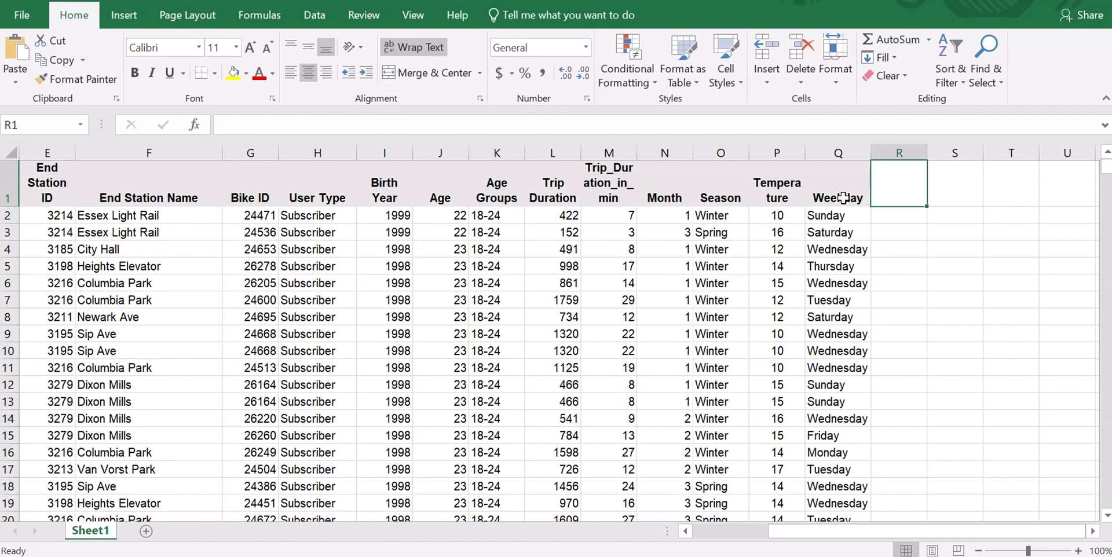
click(836, 198)
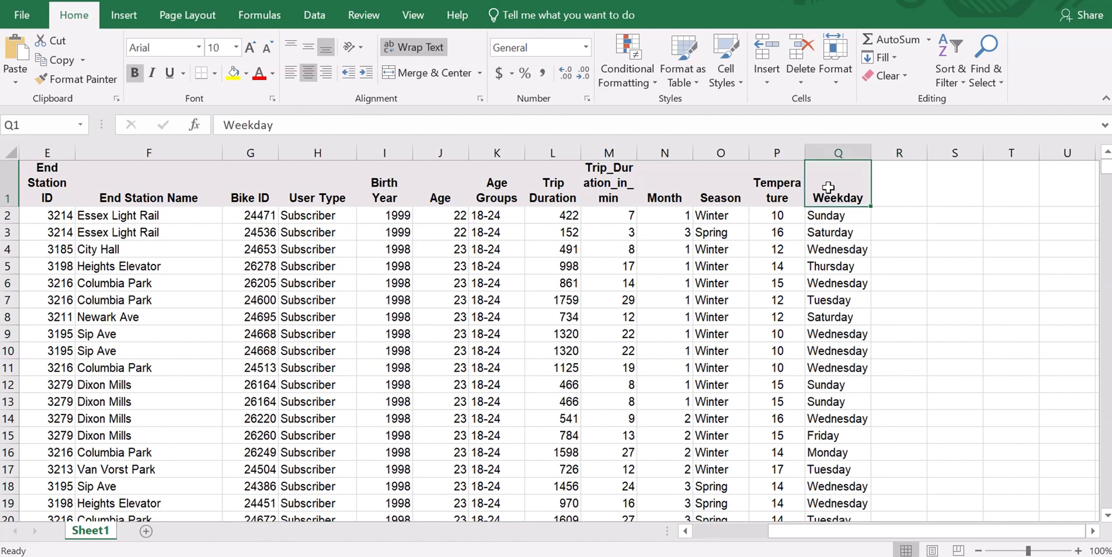
click(898, 183)
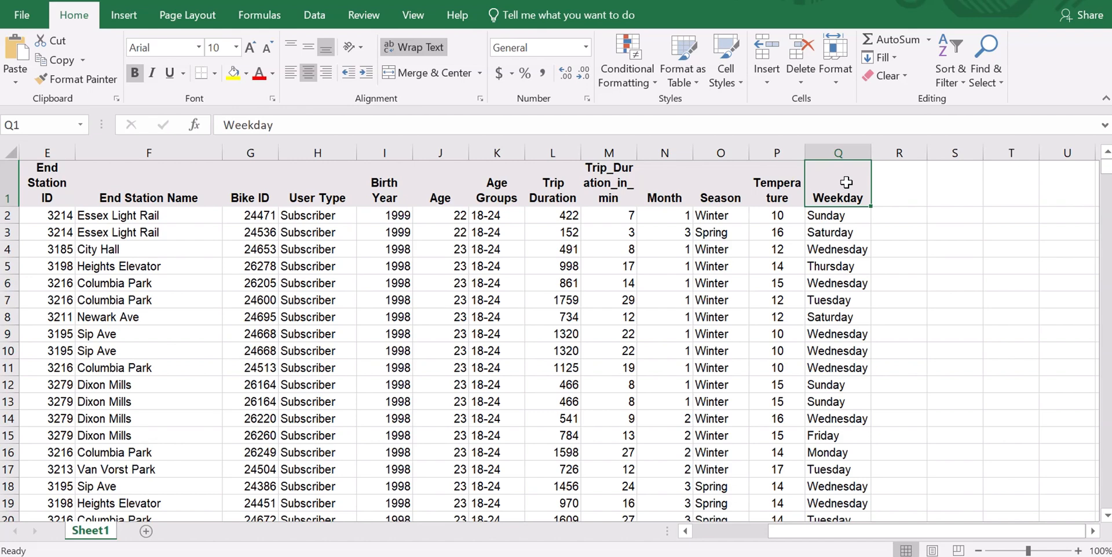
mouse_move(902, 181)
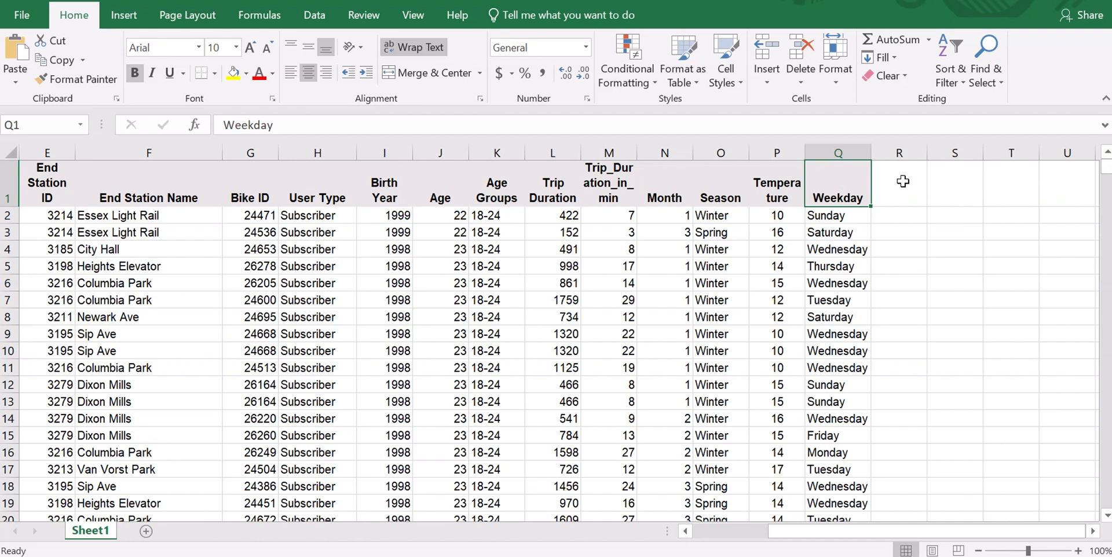
- From an empty column R cell, jump back from worksheet row 1048576 to the table top
click(899, 183)
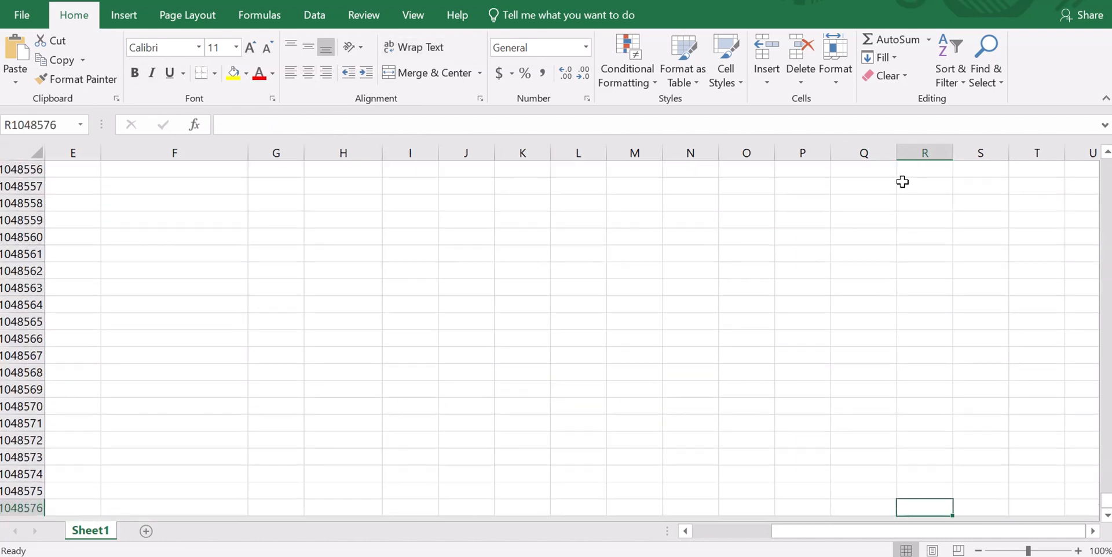
mouse_move(21, 514)
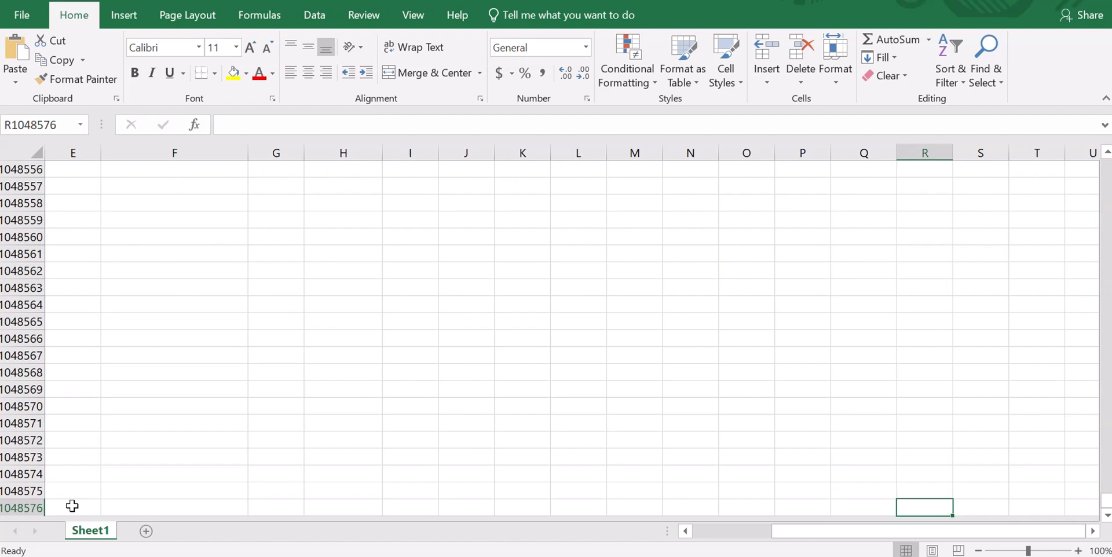
key(ctrl+Home)
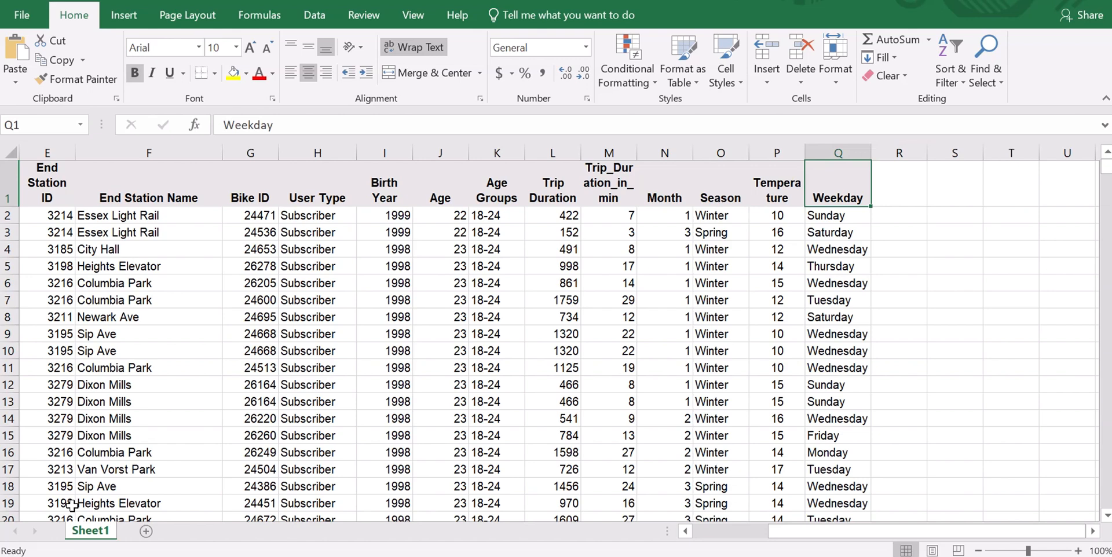
- Start a SUM formula in cell S3, reading '=sum('
click(953, 232)
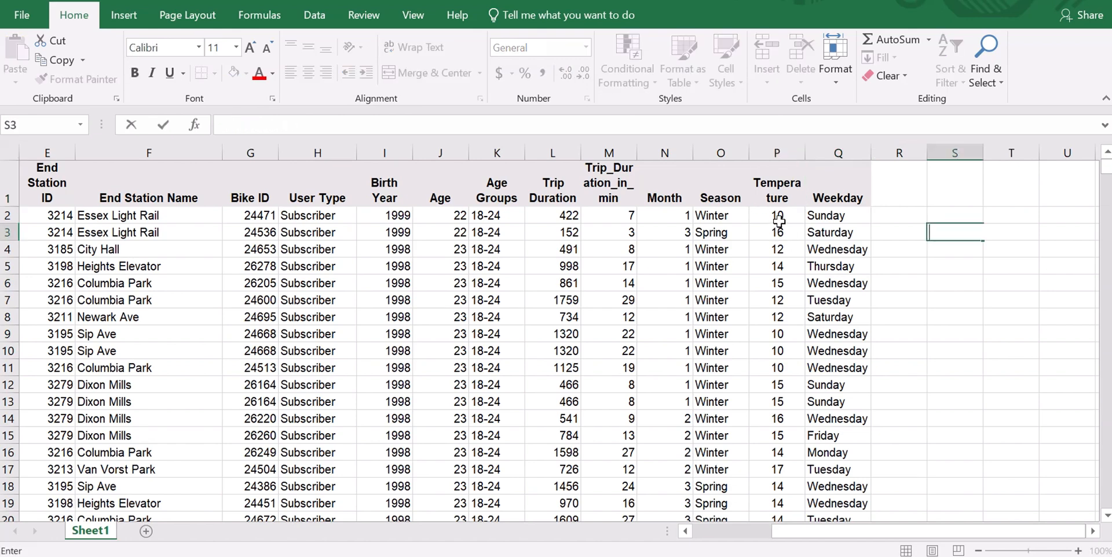
click(775, 214)
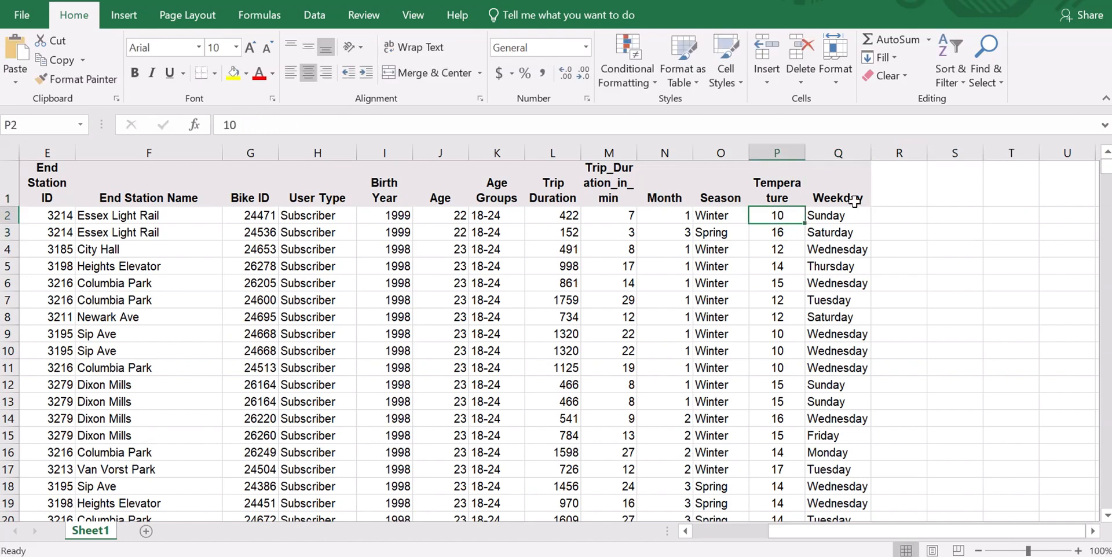
click(953, 231)
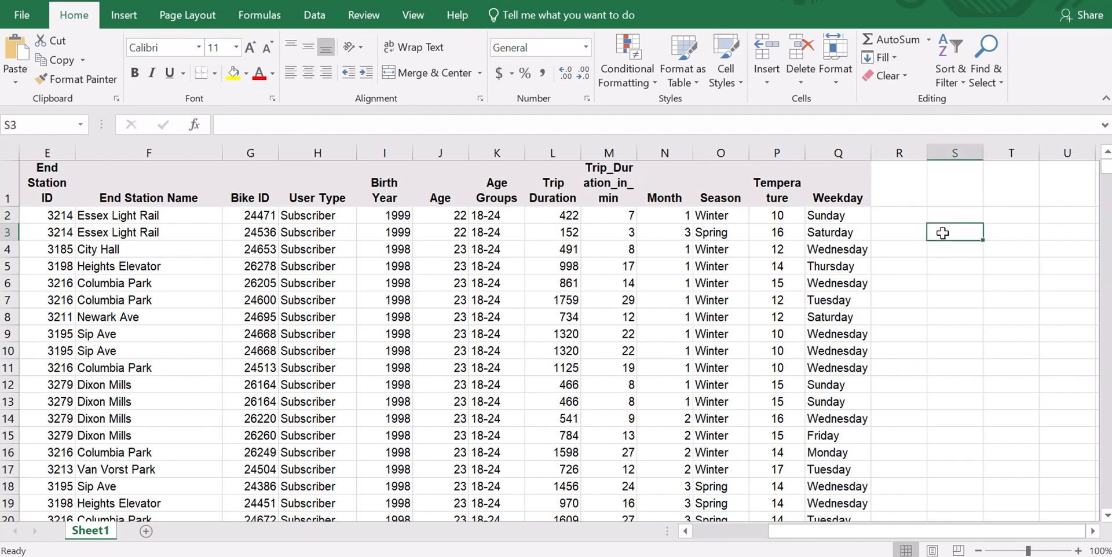
text(=sum)
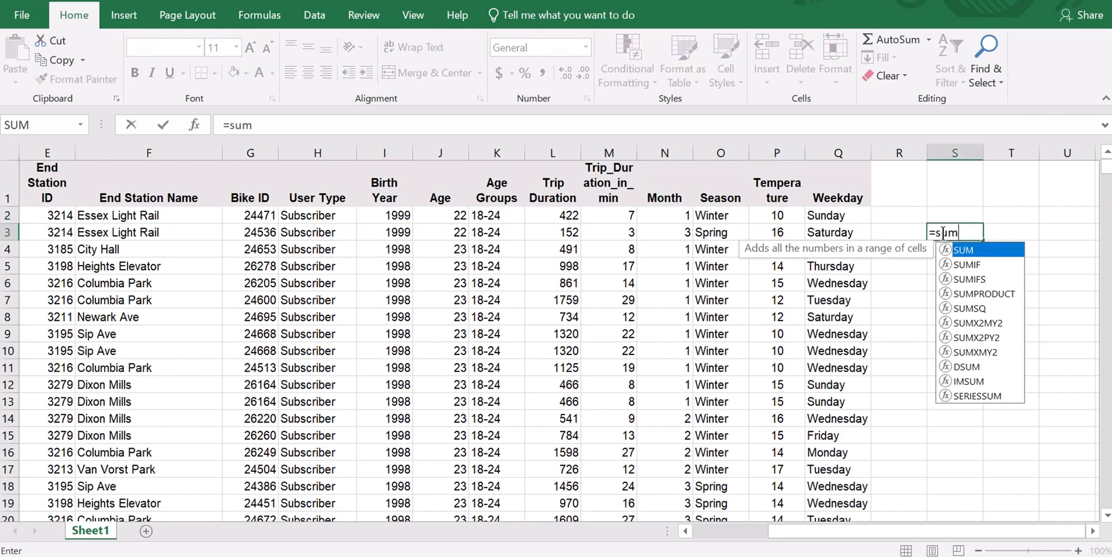
text(()
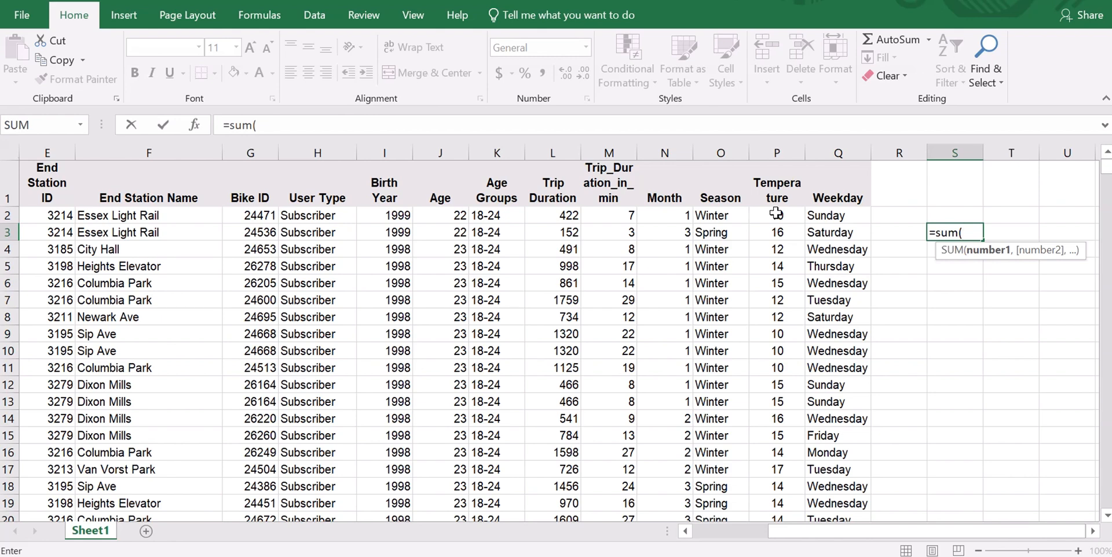
- Try a Temperature range from P2, then erase the mistyped range leaving only '=sum('
click(776, 215)
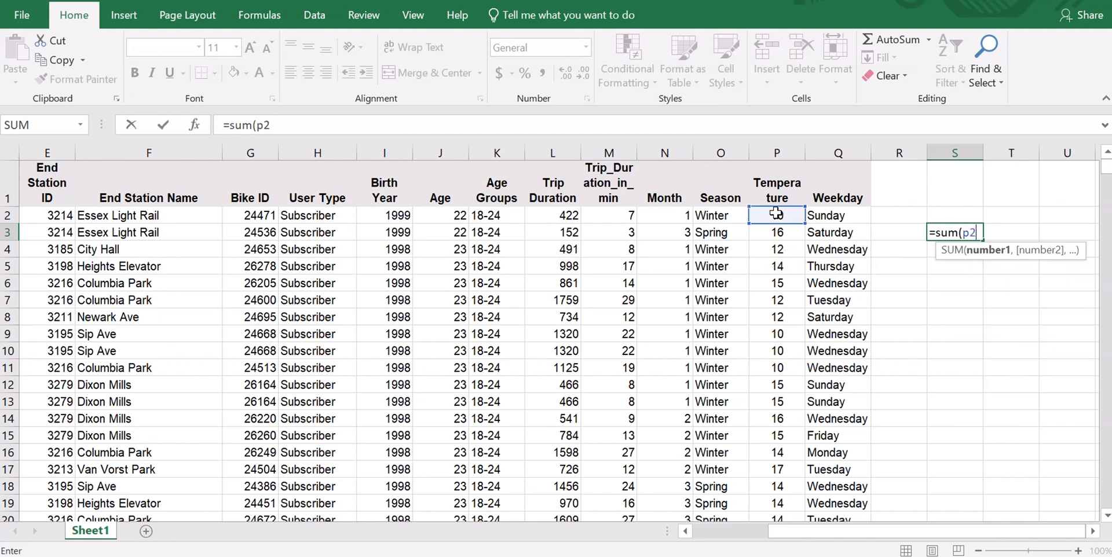
text(:)
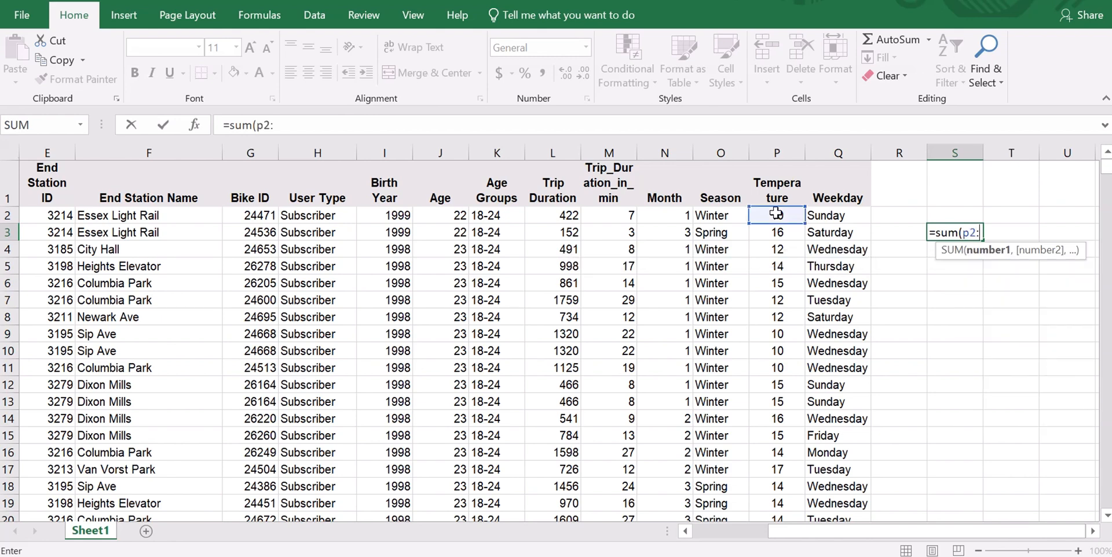
drag(776, 214, 776, 517)
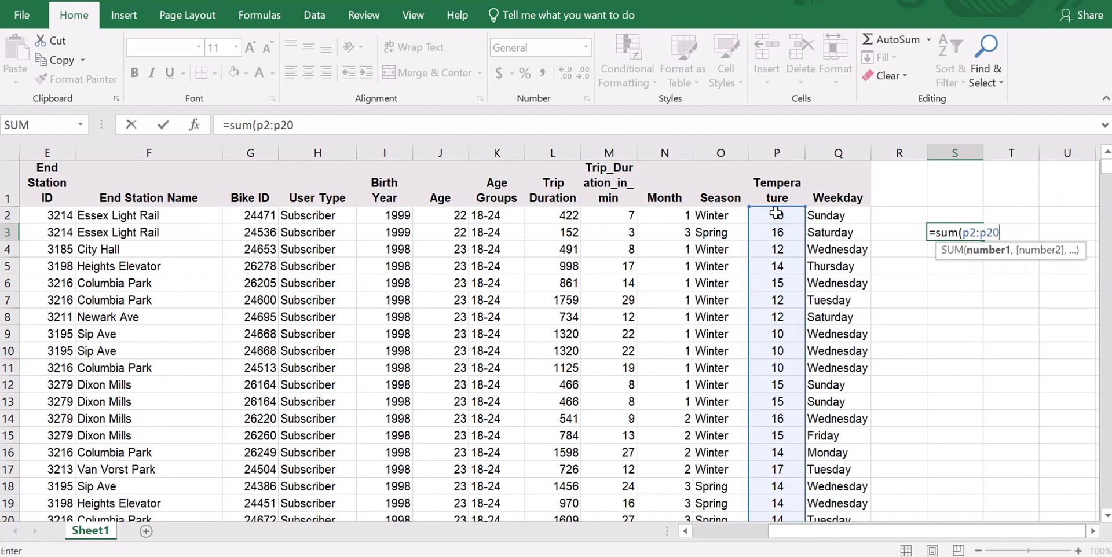
text(401)
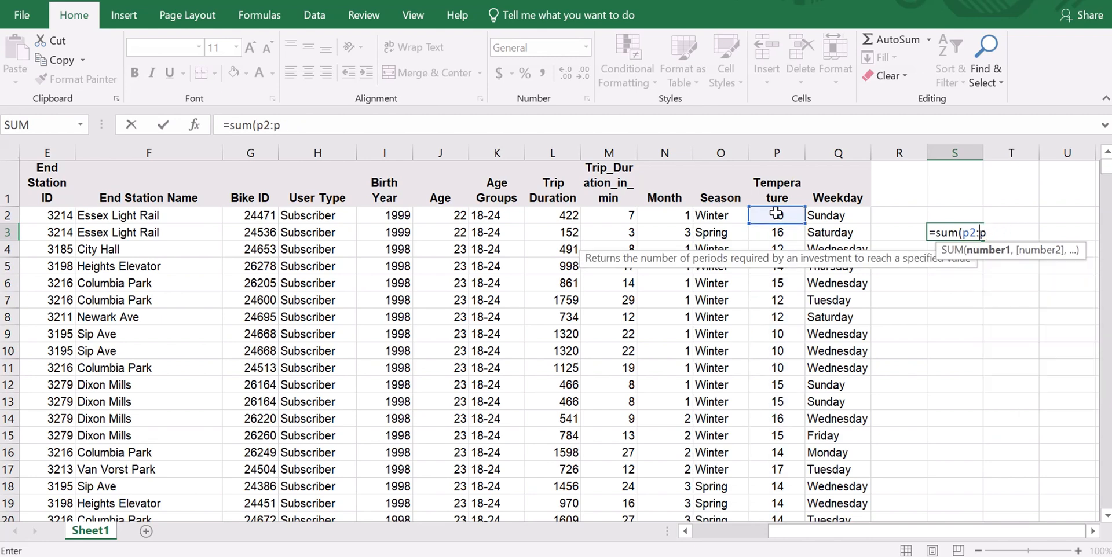
key(Backspace)
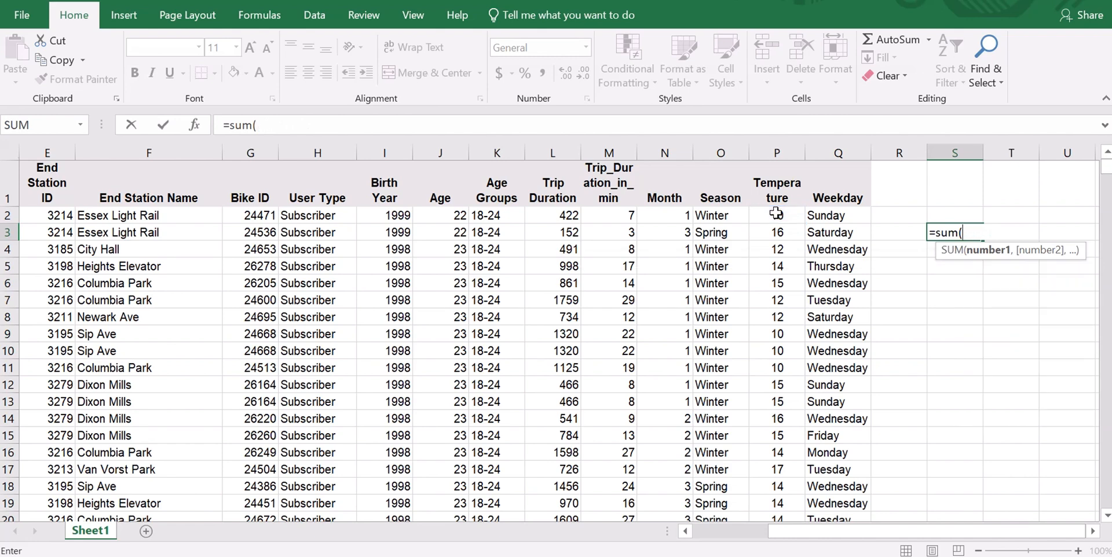
text(p)
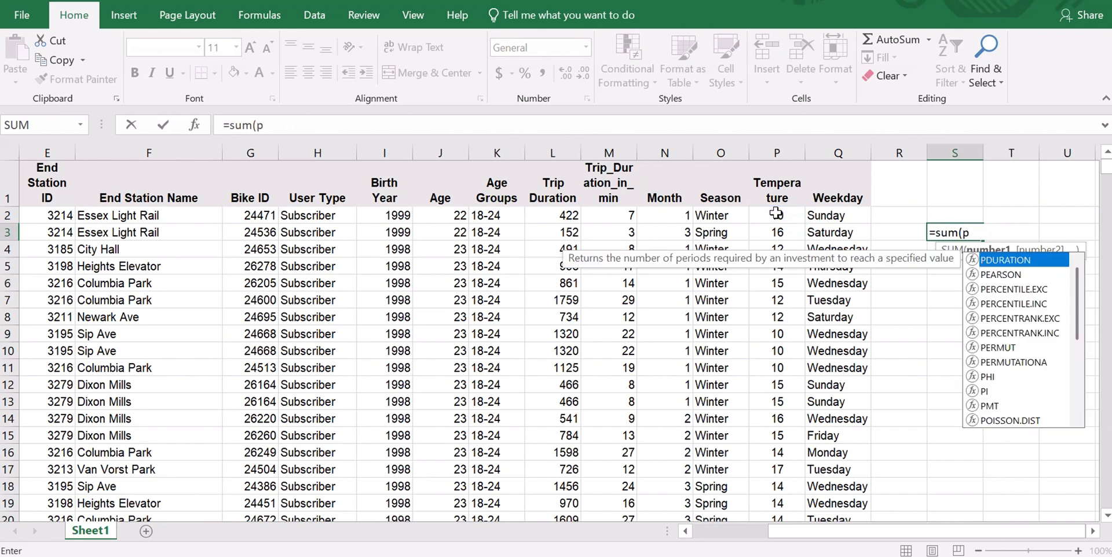
key(backspace)
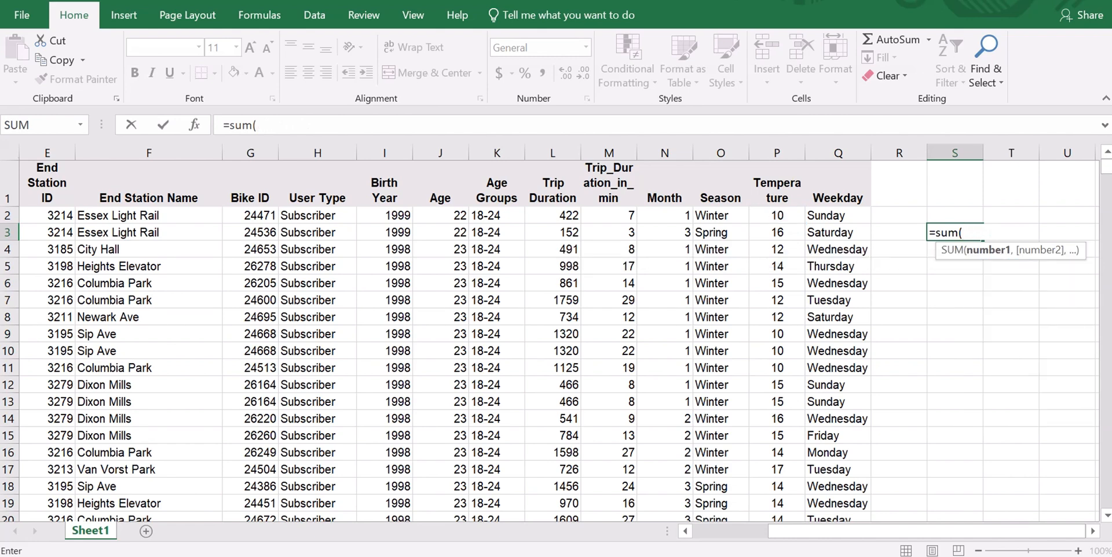
- Select P2 through P20401 as the SUM range in S3, totalling 303912
click(775, 216)
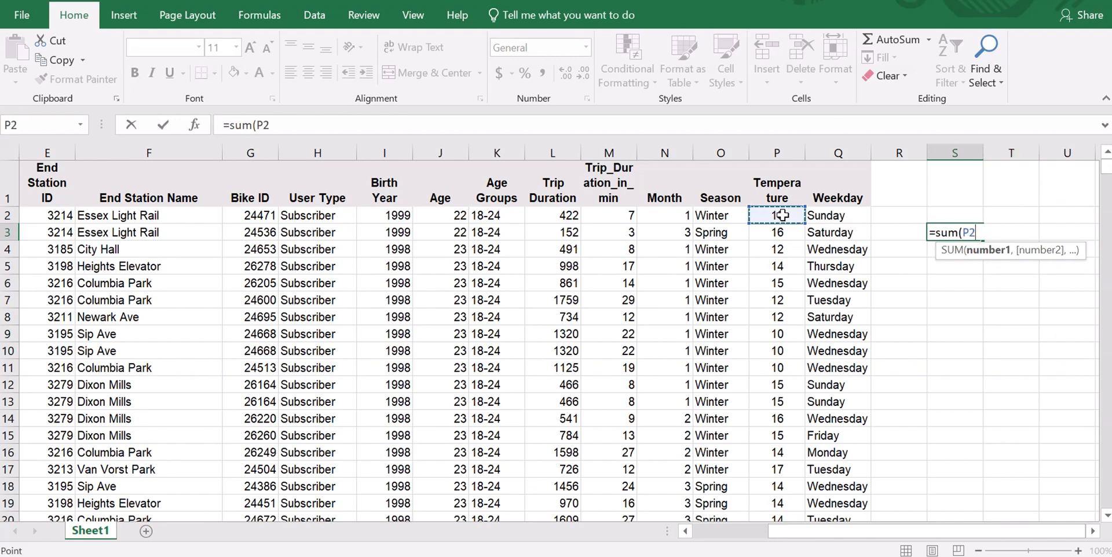
drag(776, 215, 776, 333)
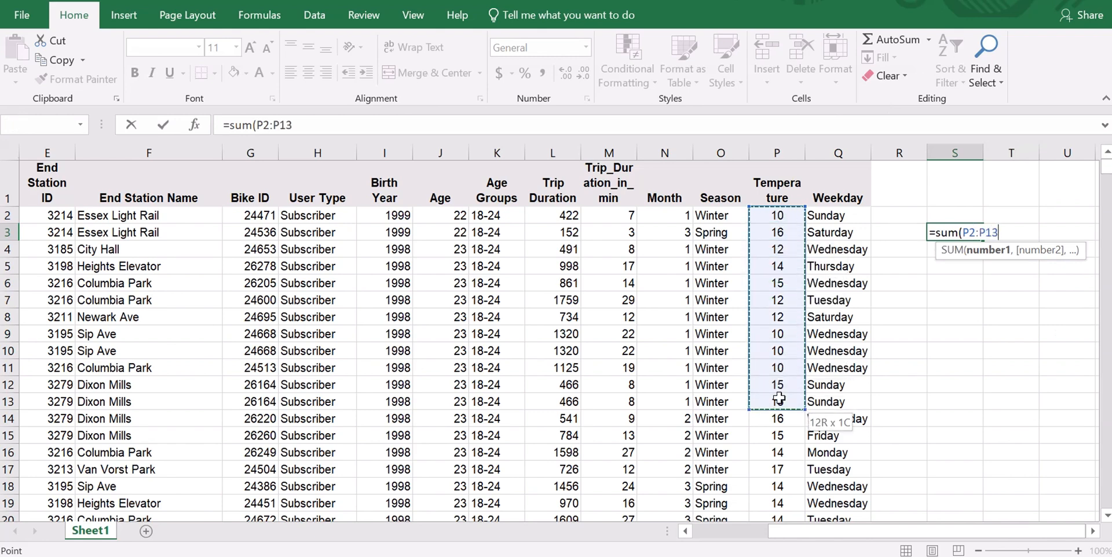
drag(775, 400, 776, 461)
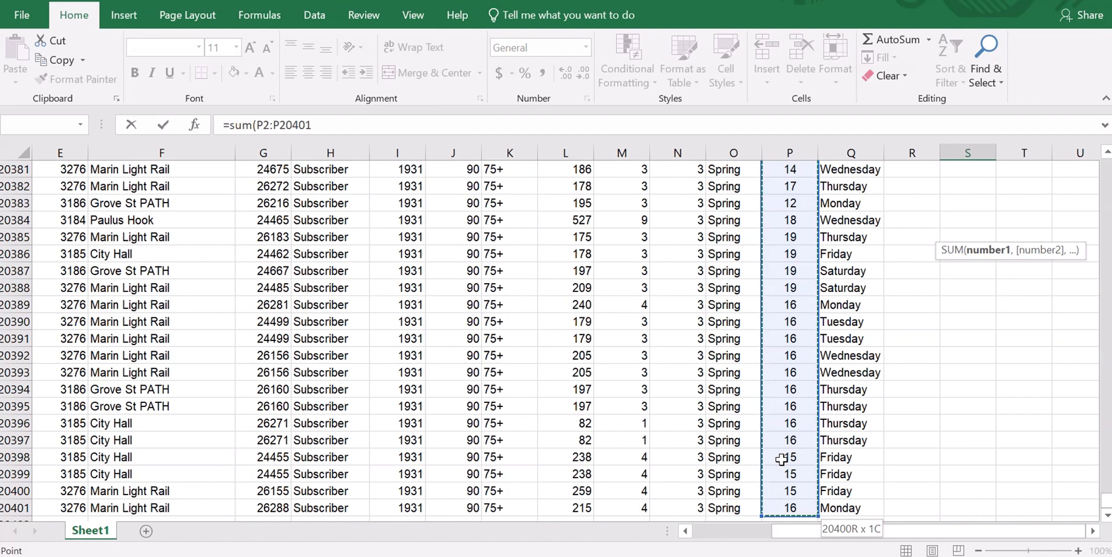
mouse_move(331, 116)
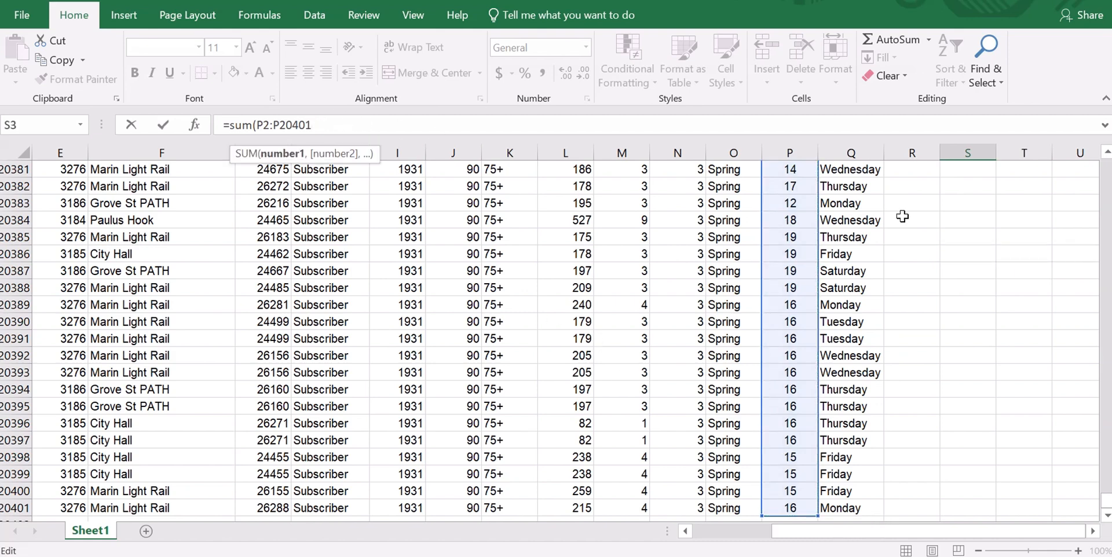
mouse_move(1018, 246)
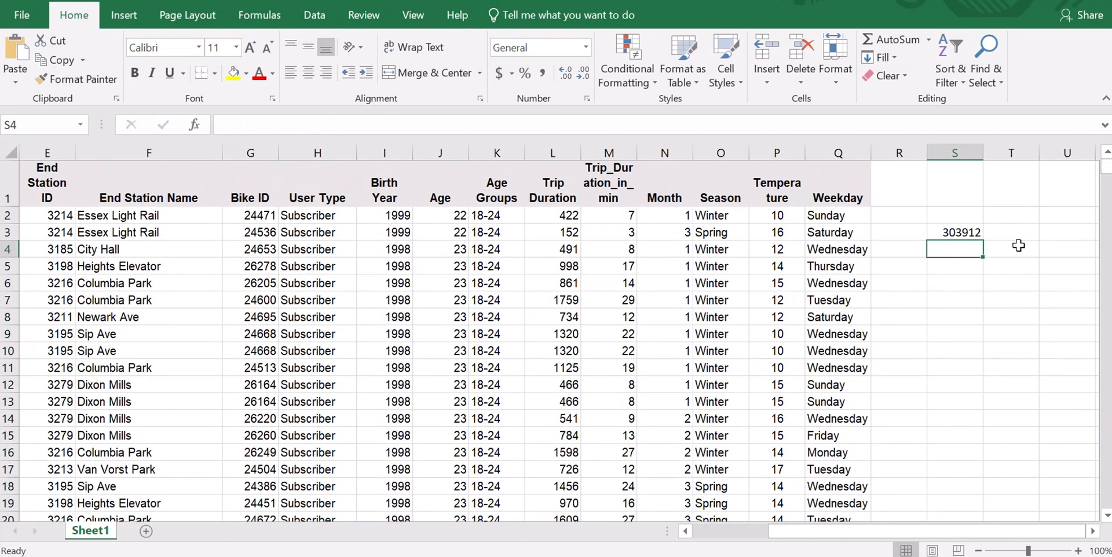
click(954, 231)
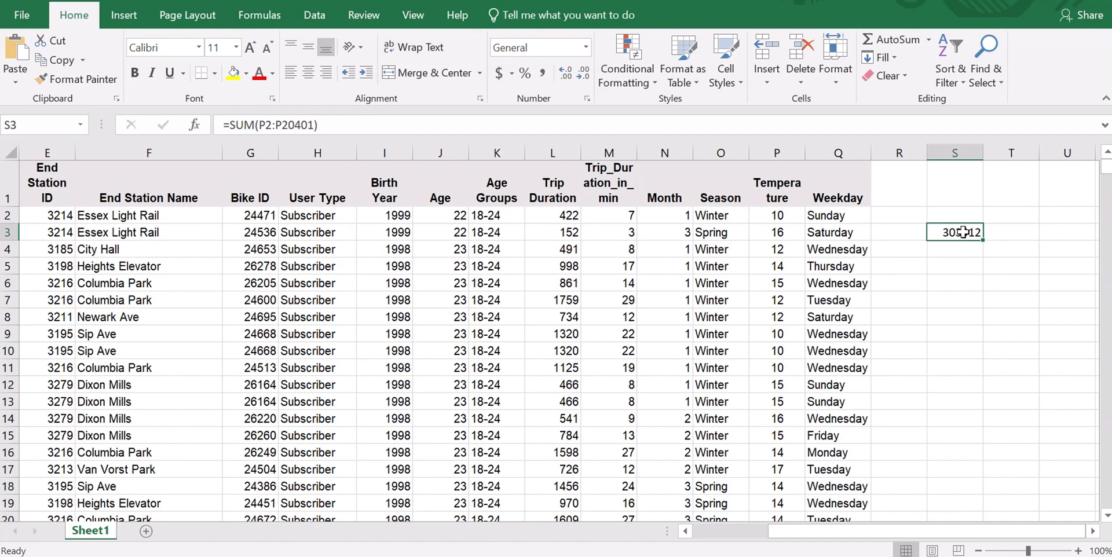
click(953, 334)
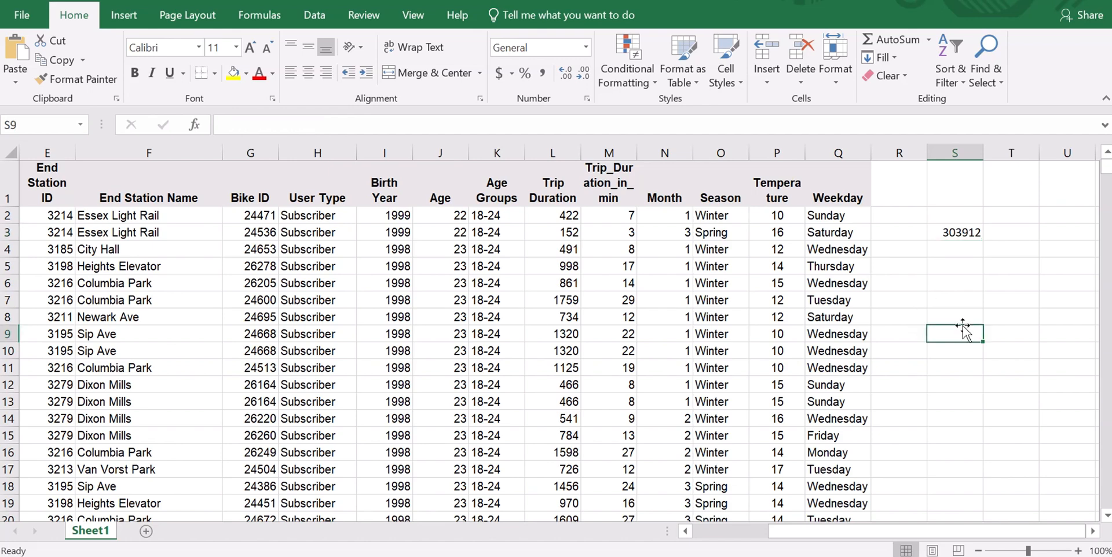